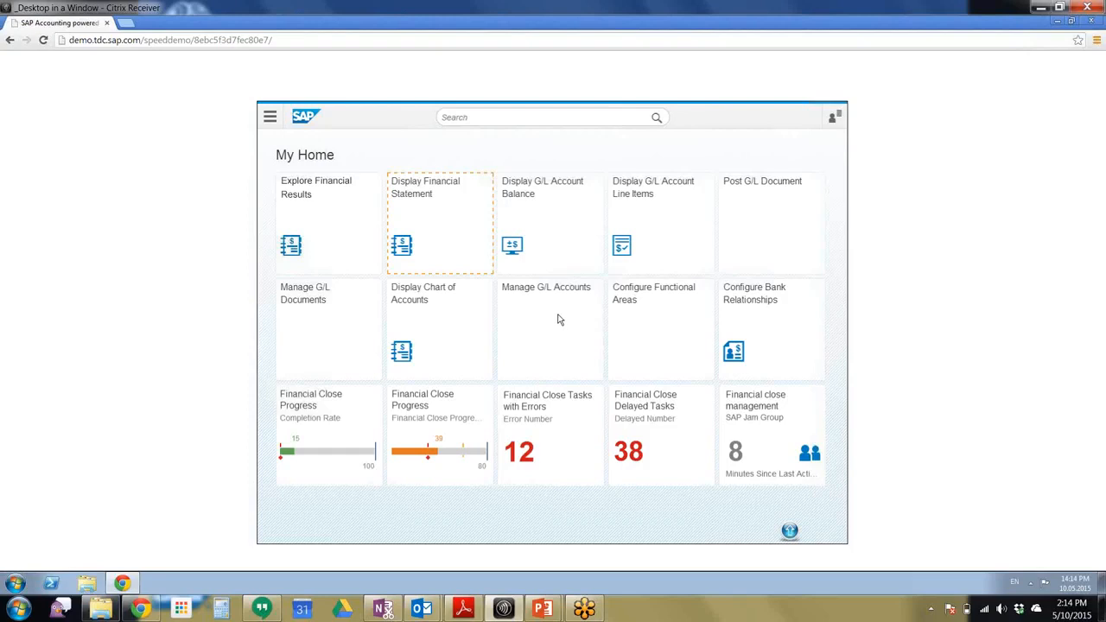
mouse_move(459, 224)
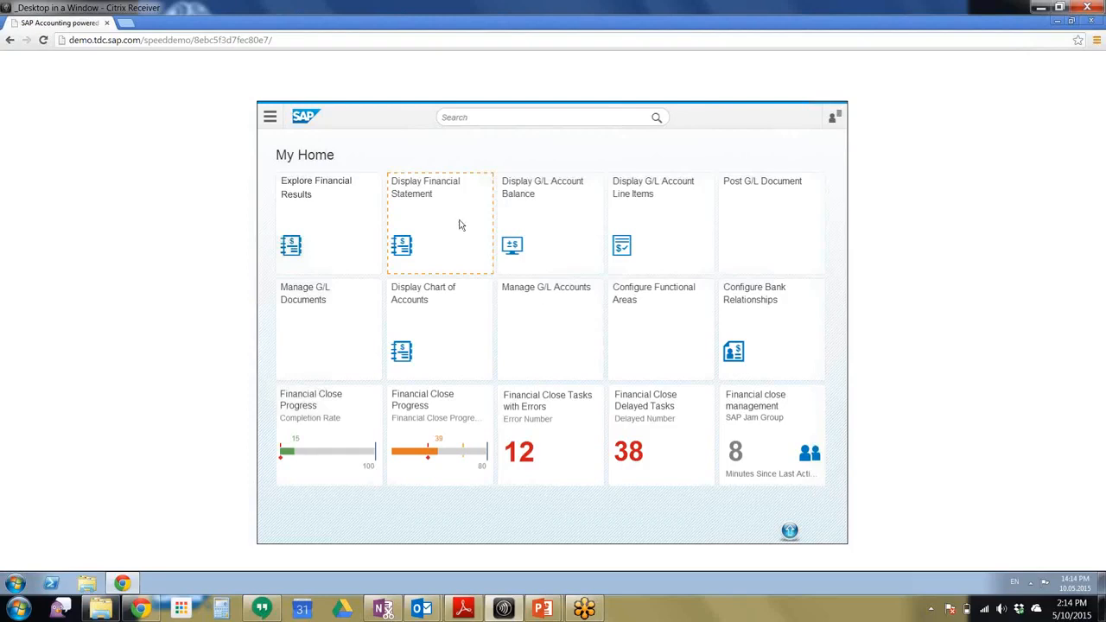
Open the Display Financial Statement app to view company code 0060's balance sheet.
click(439, 223)
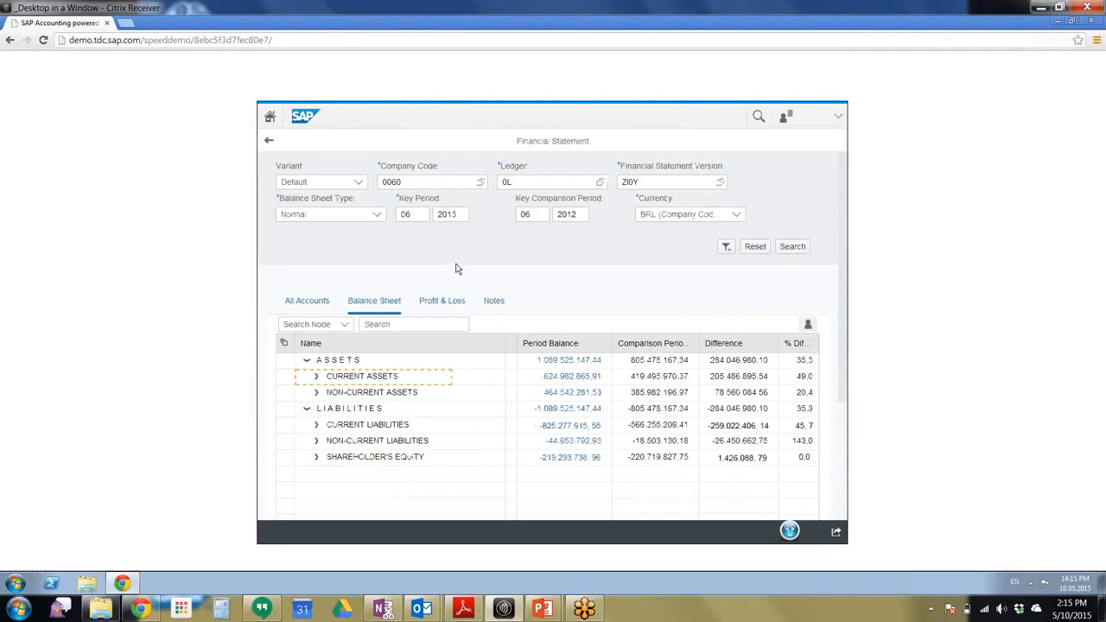
mouse_move(375, 378)
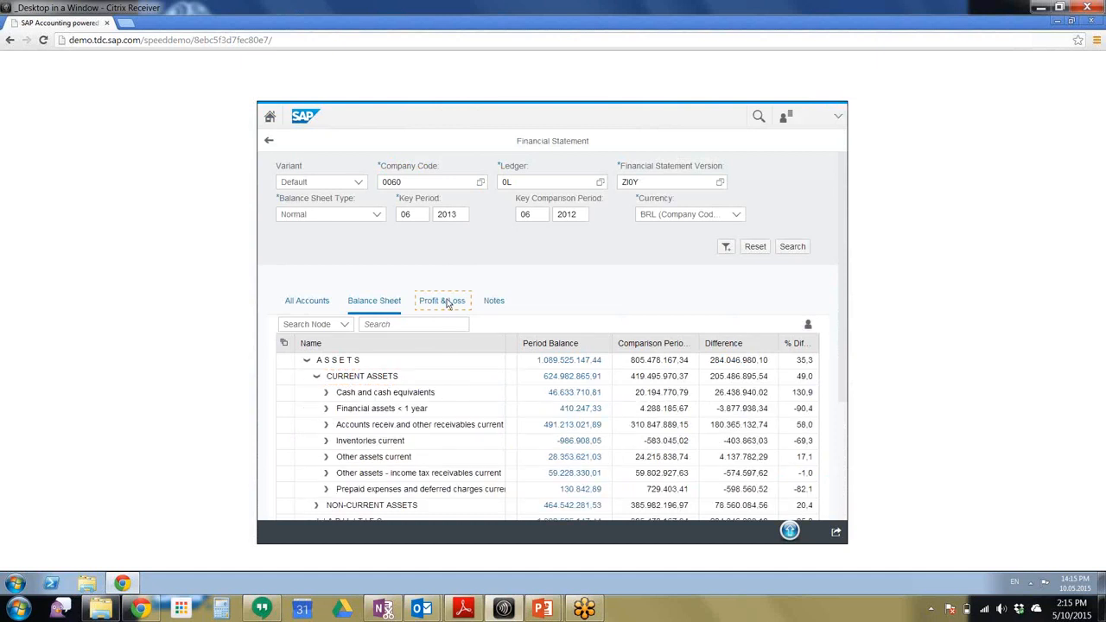
Show Profit & Loss with Material expenses expanded to the Purchased services expenses accounts.
click(441, 300)
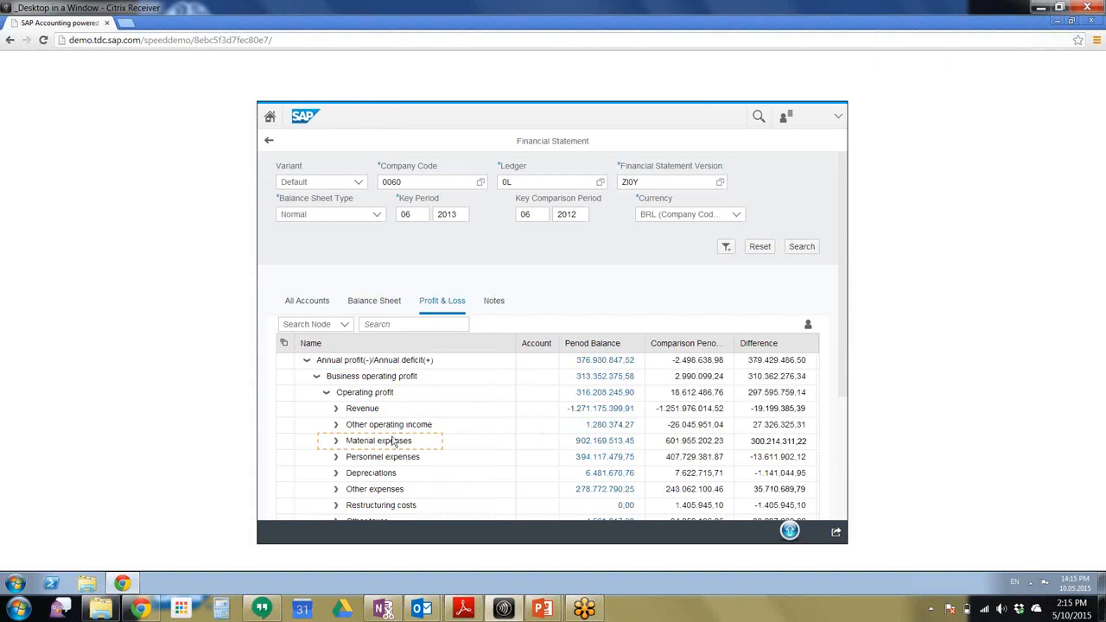
mouse_move(393, 442)
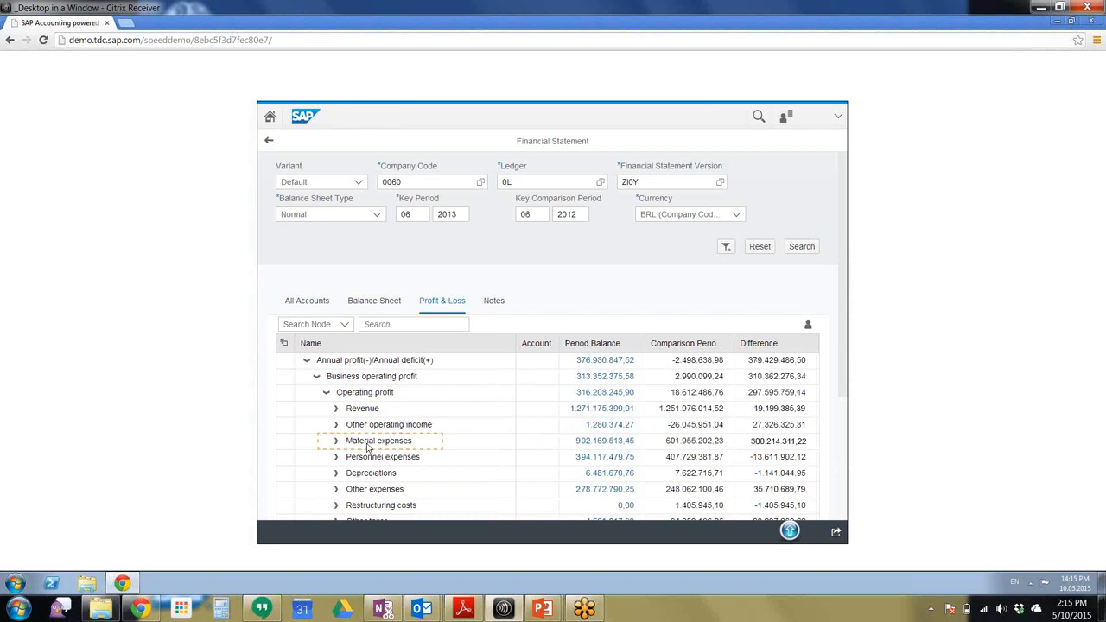
click(337, 441)
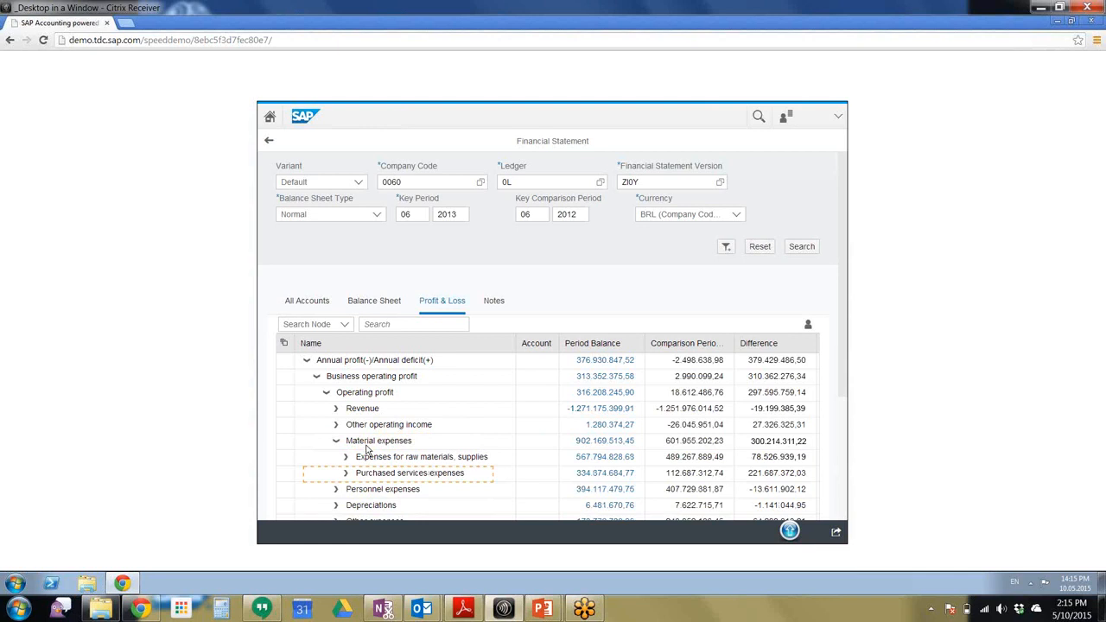
mouse_move(388, 480)
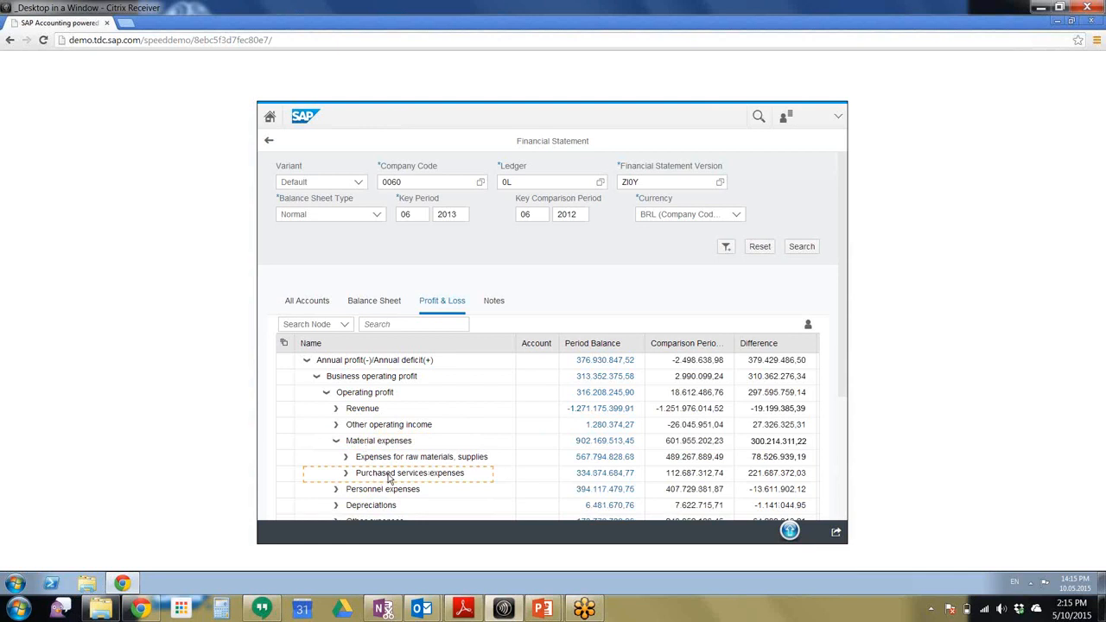
click(347, 473)
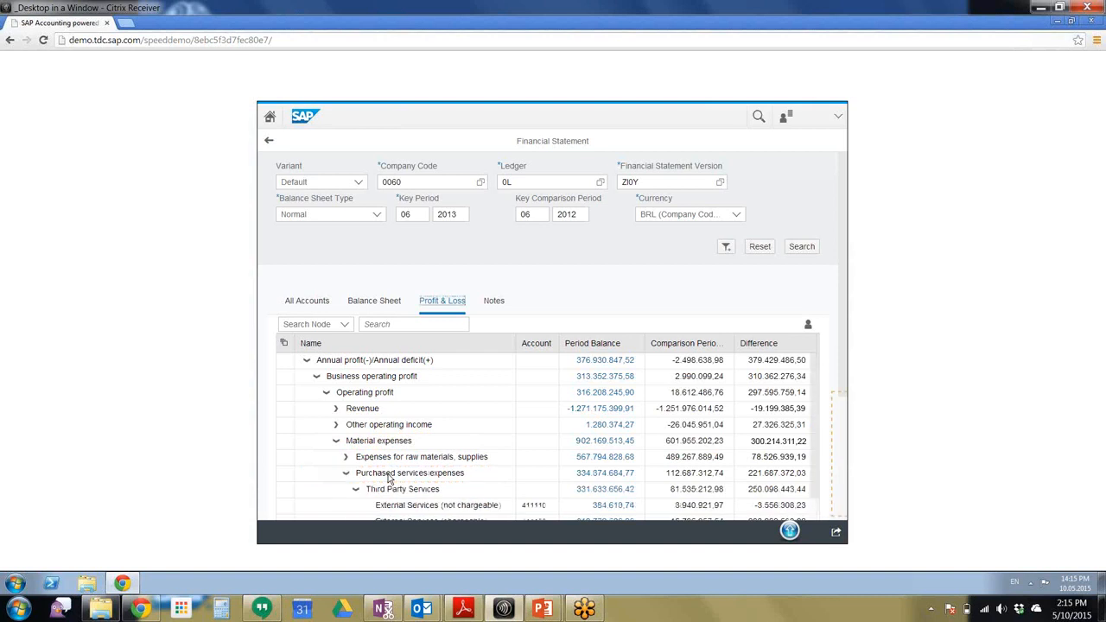
scroll(down, 3)
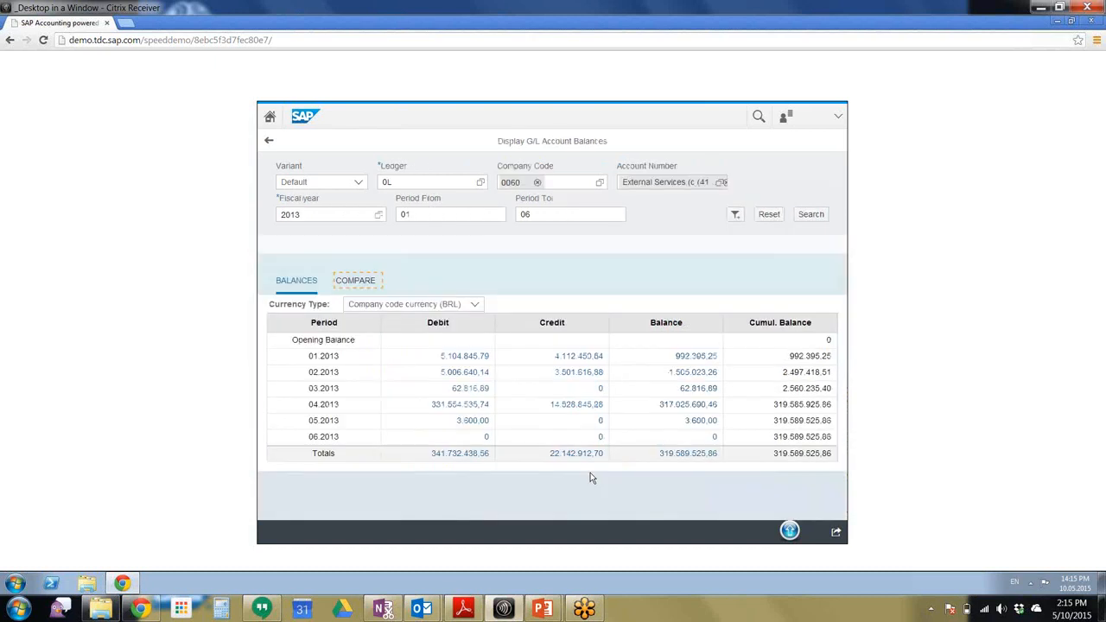
mouse_move(497, 509)
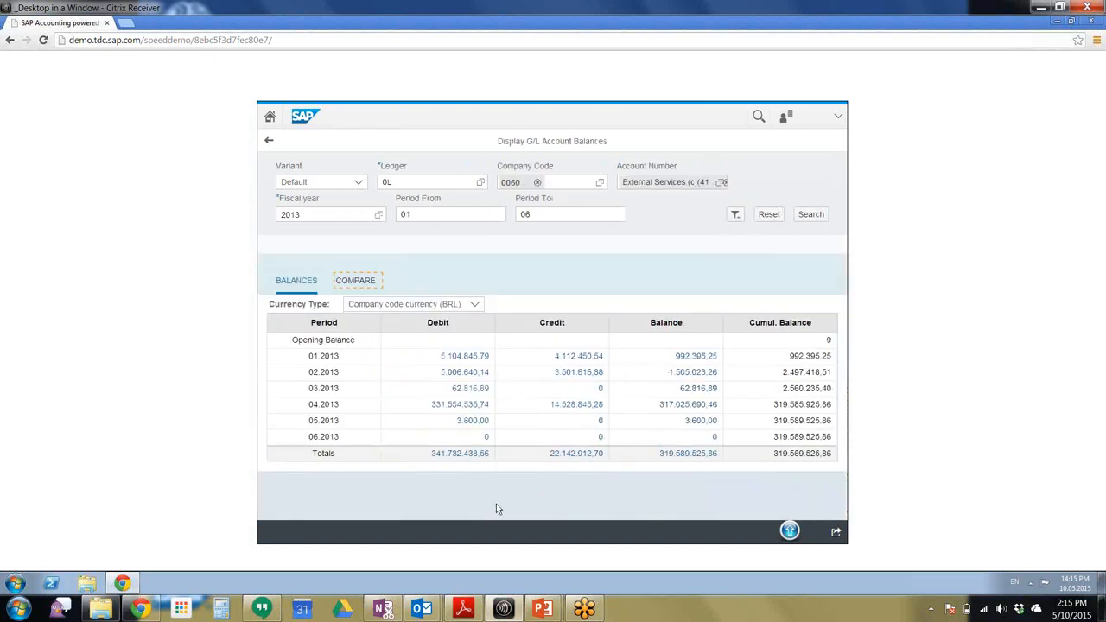
mouse_move(286, 331)
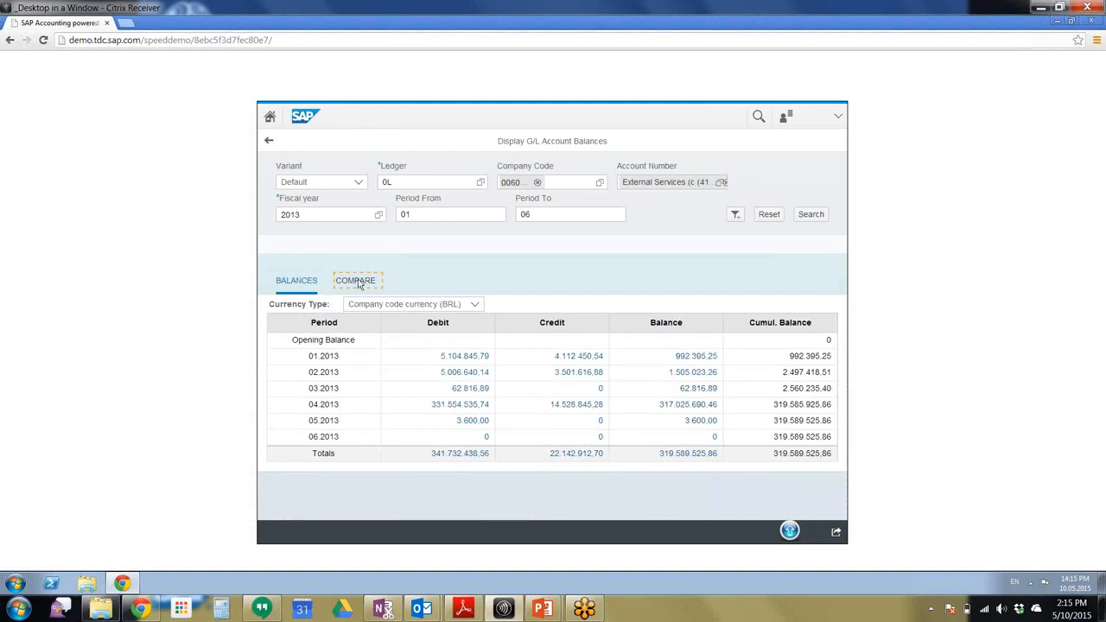
Compare 2013 External Services balances against comparison years 2012 and 2011.
click(355, 280)
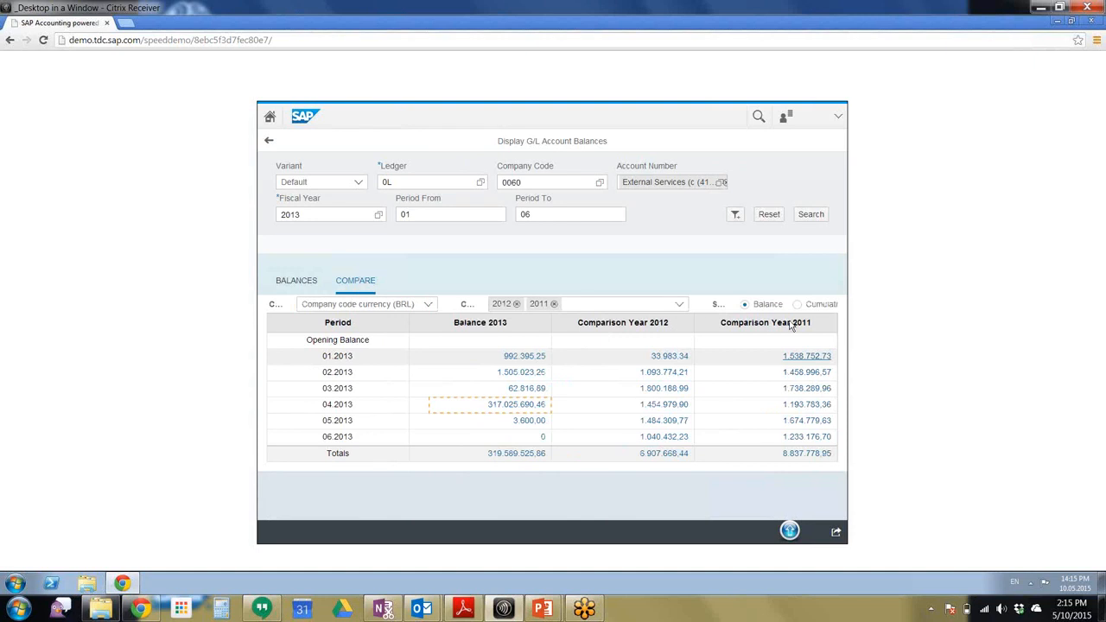
mouse_move(472, 423)
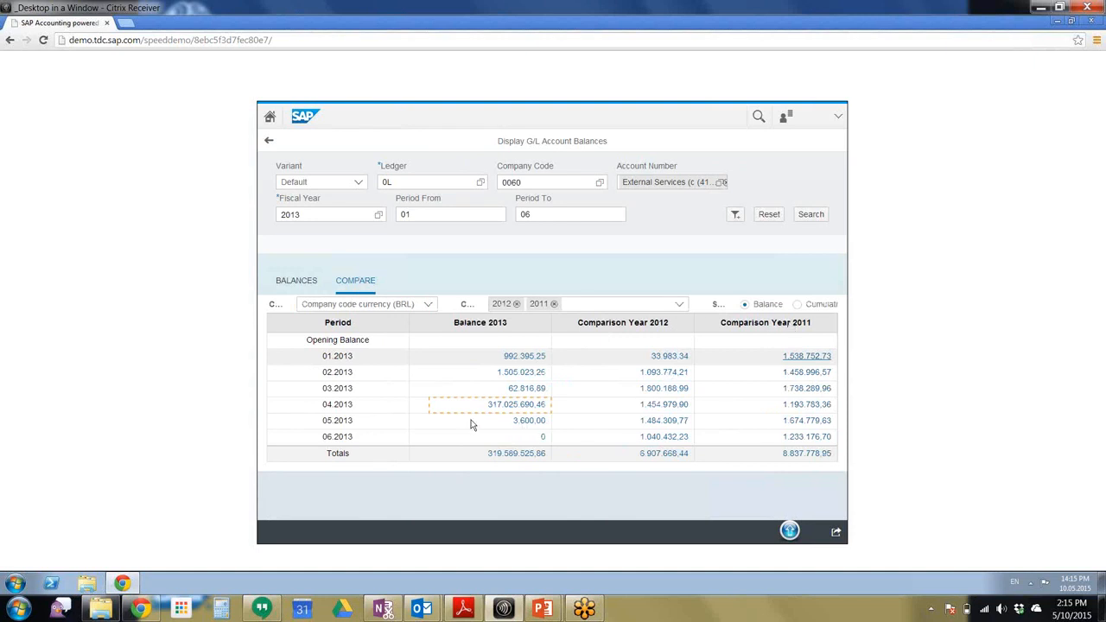
mouse_move(463, 407)
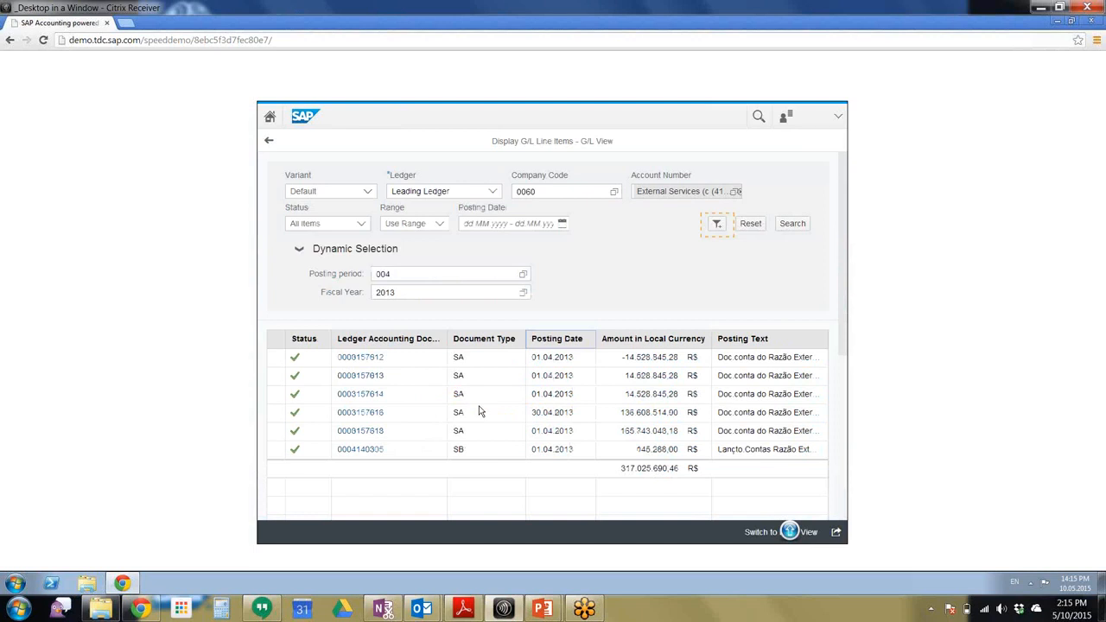
mouse_move(555, 312)
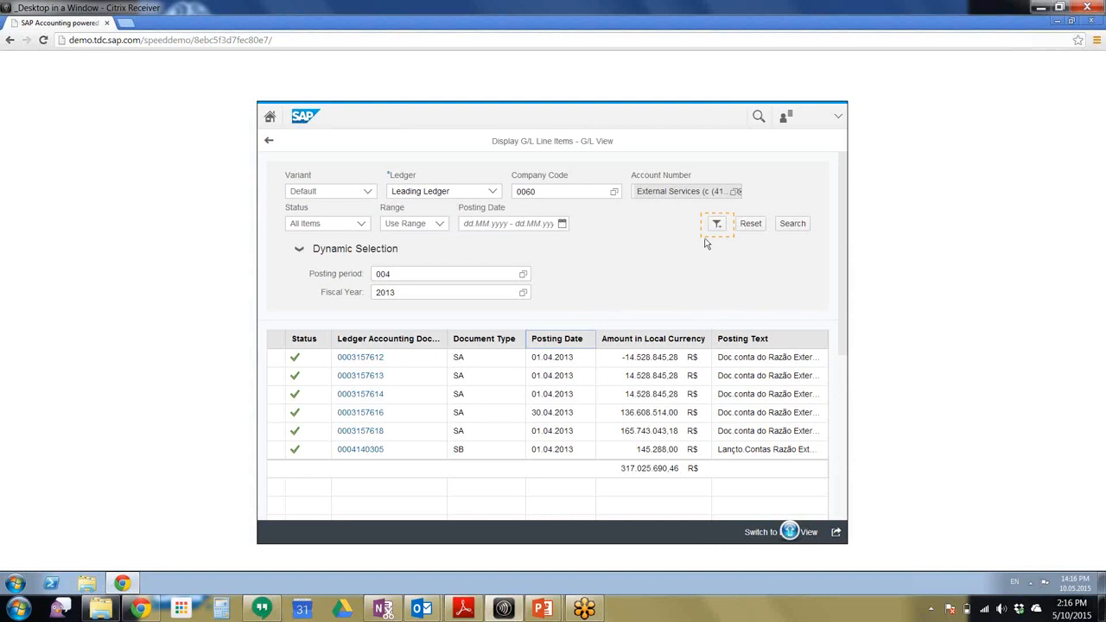
mouse_move(750, 198)
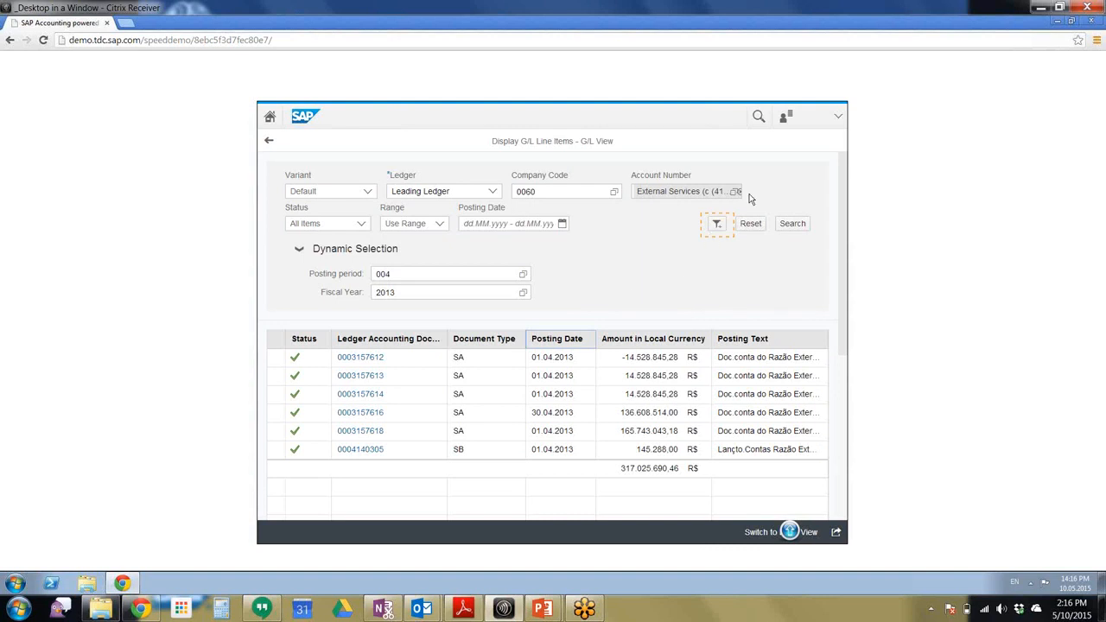
click(717, 223)
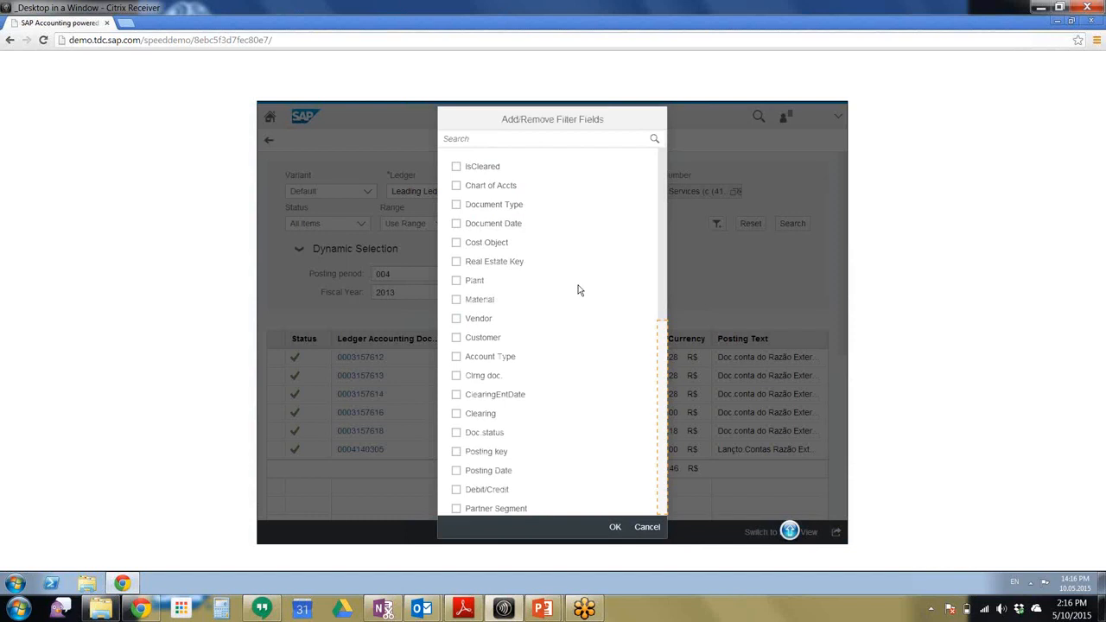
scroll(down, 3)
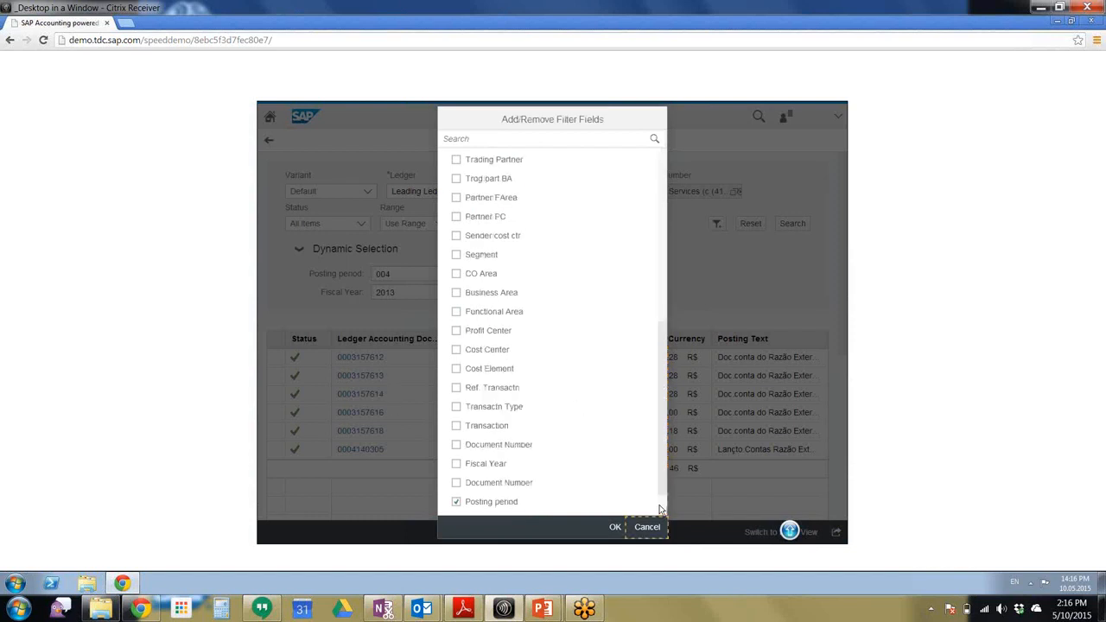
click(614, 527)
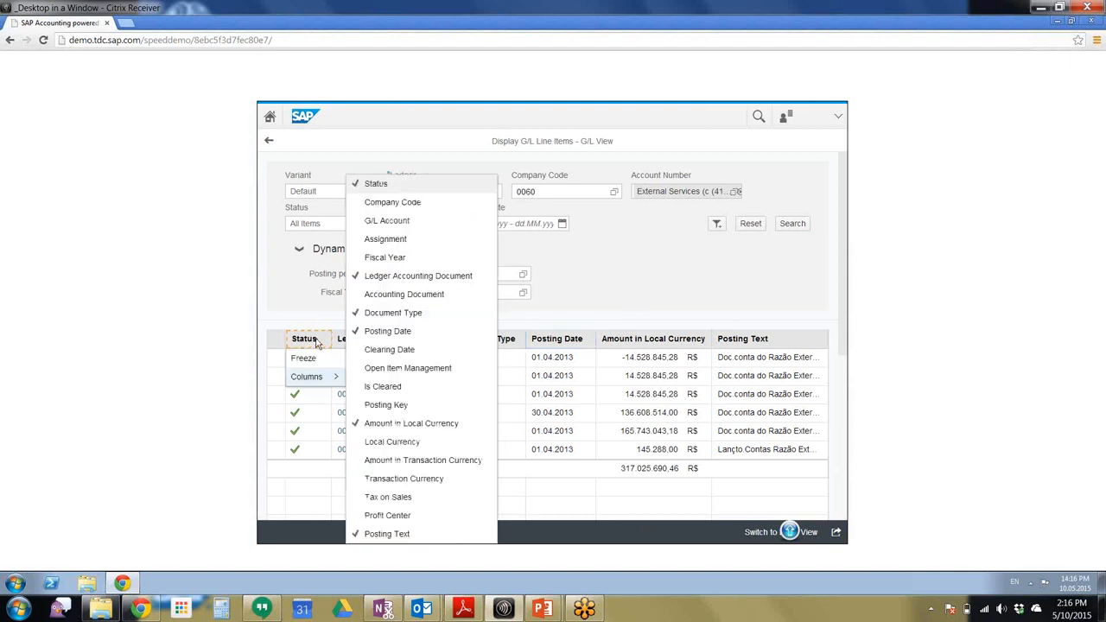
mouse_move(349, 478)
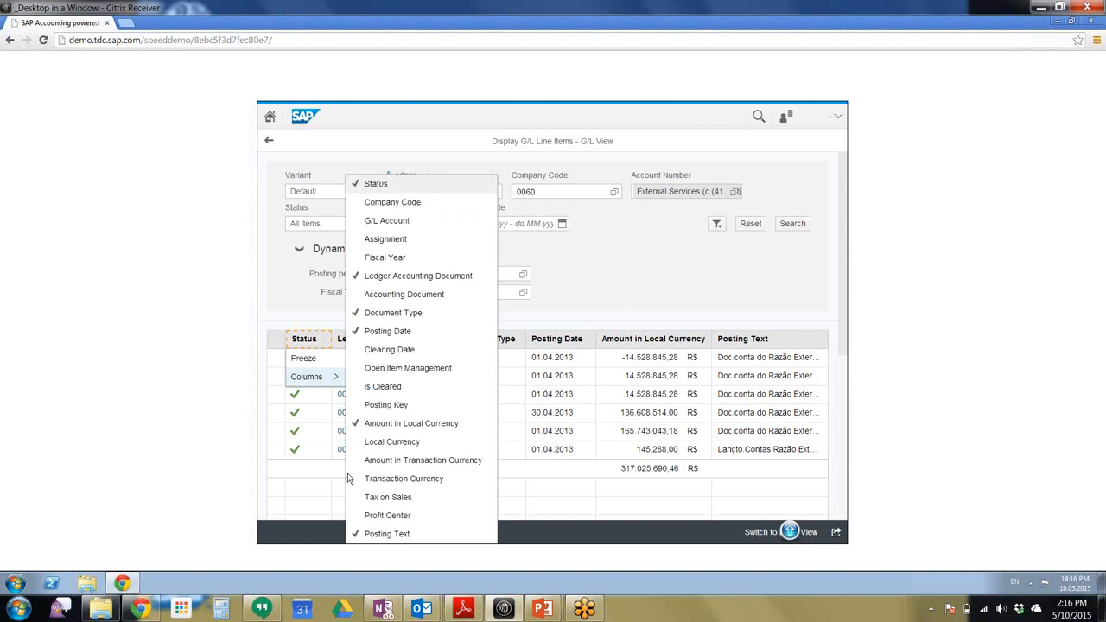
mouse_move(260, 338)
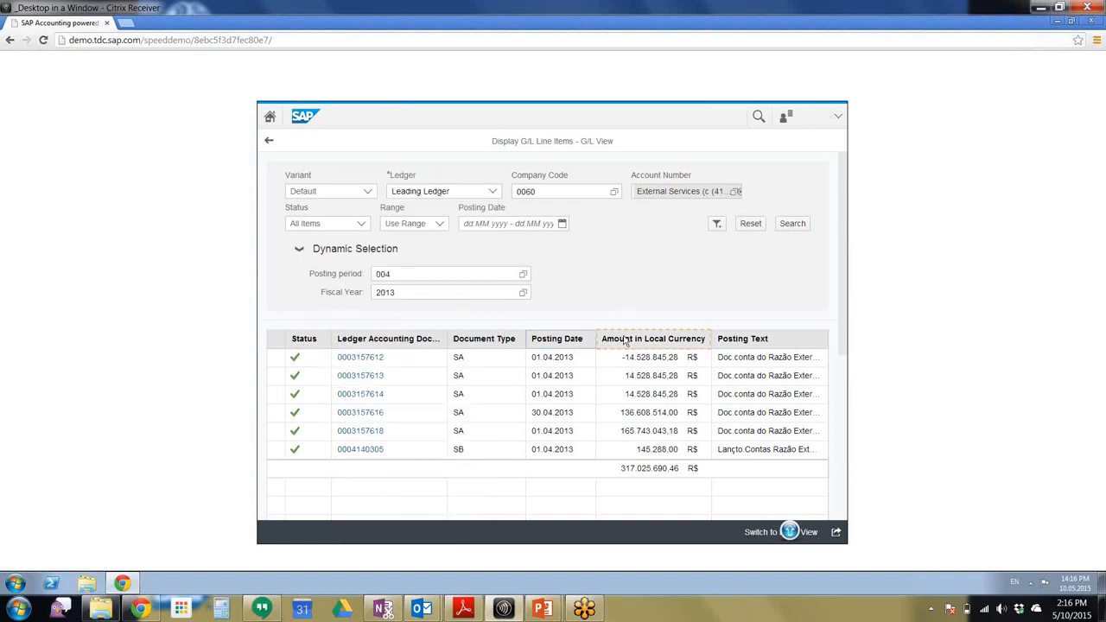
Bring up the Document Type column menu after checking the Amount in Local Currency column.
click(653, 338)
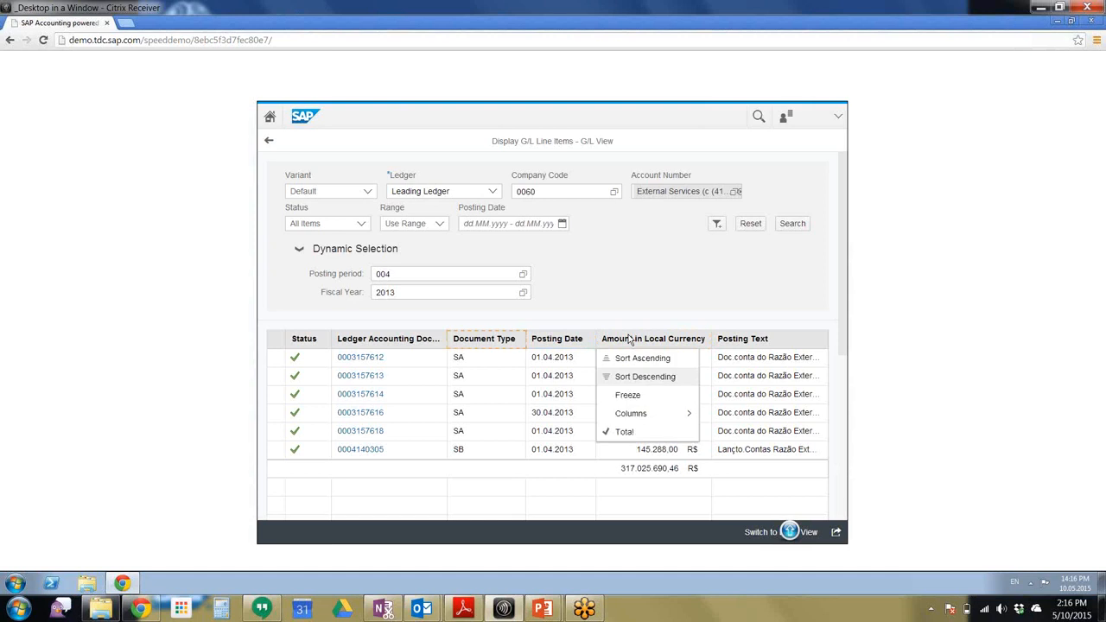
mouse_move(653, 386)
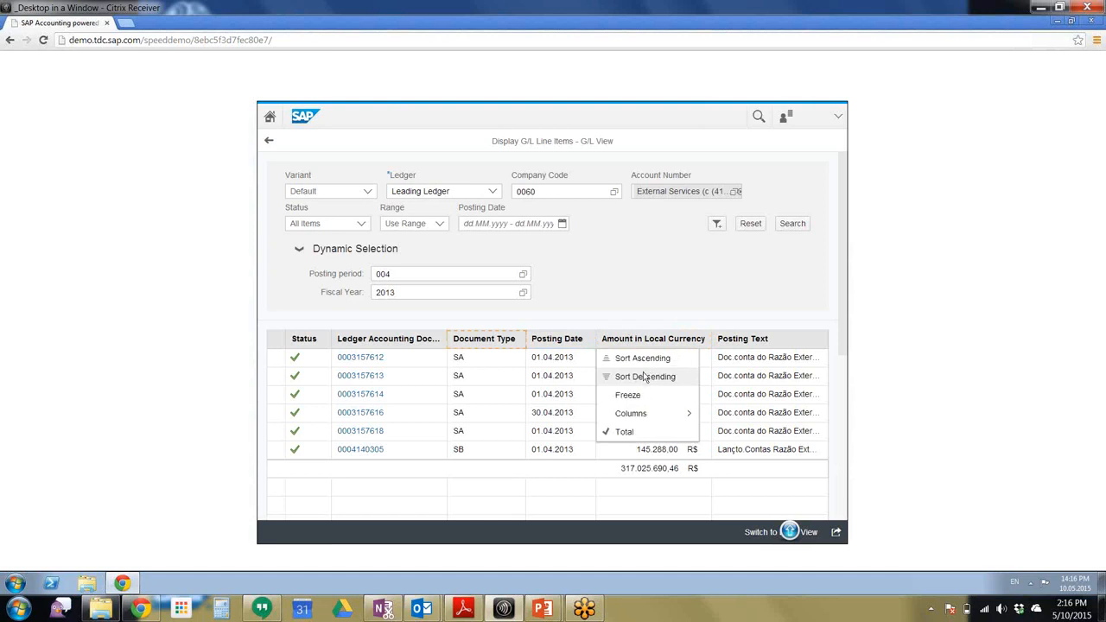
click(484, 338)
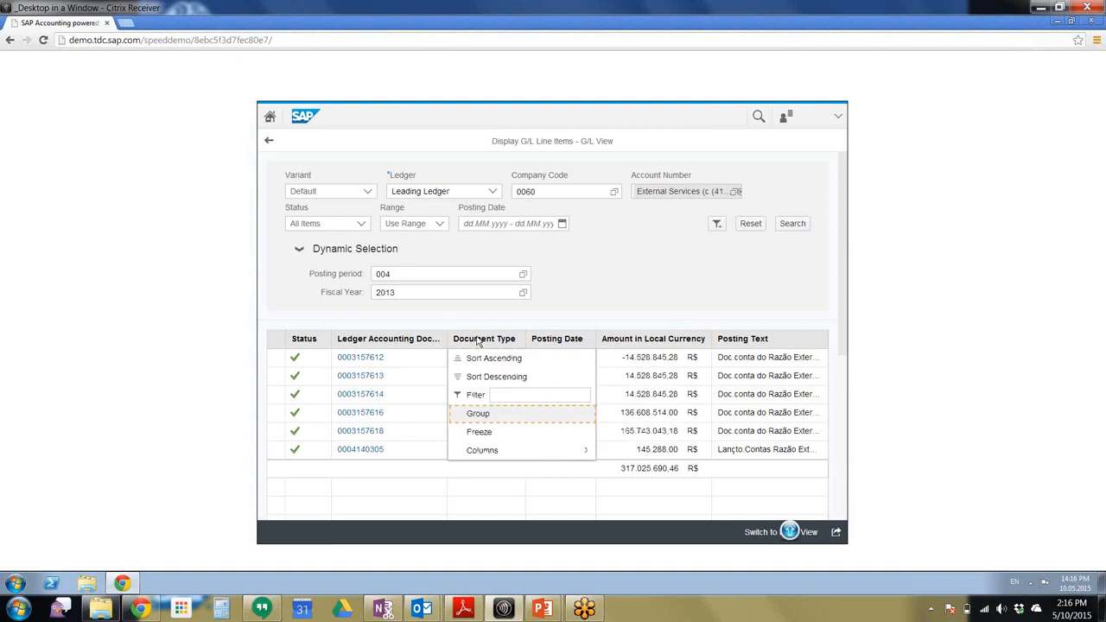
Group the line items by Document Type and show the SA group's items.
click(478, 413)
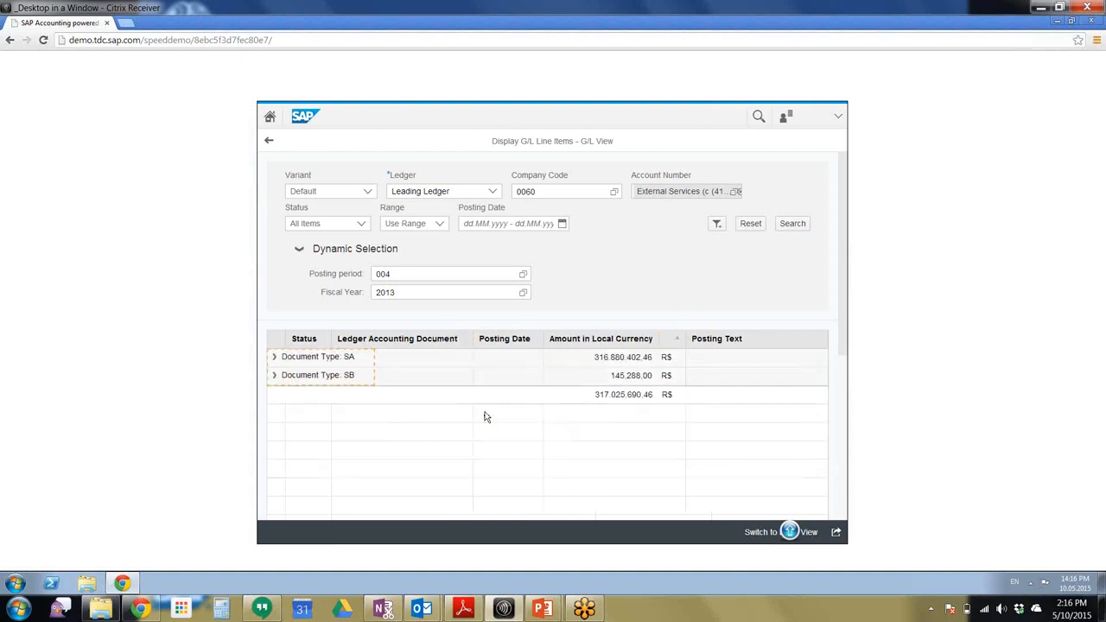
mouse_move(297, 366)
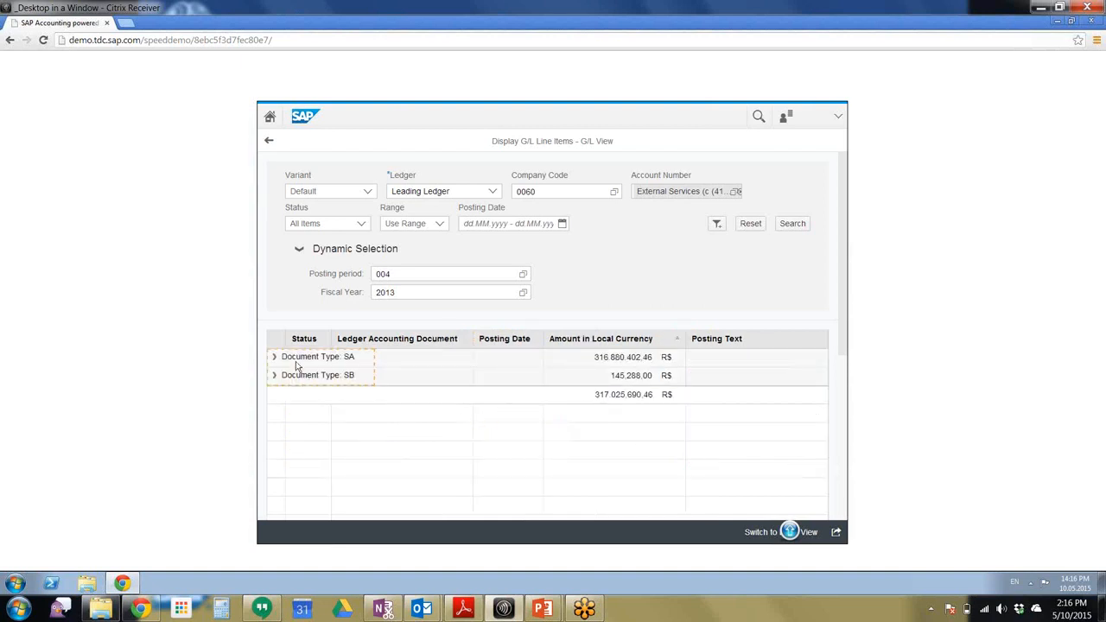
right_click(317, 357)
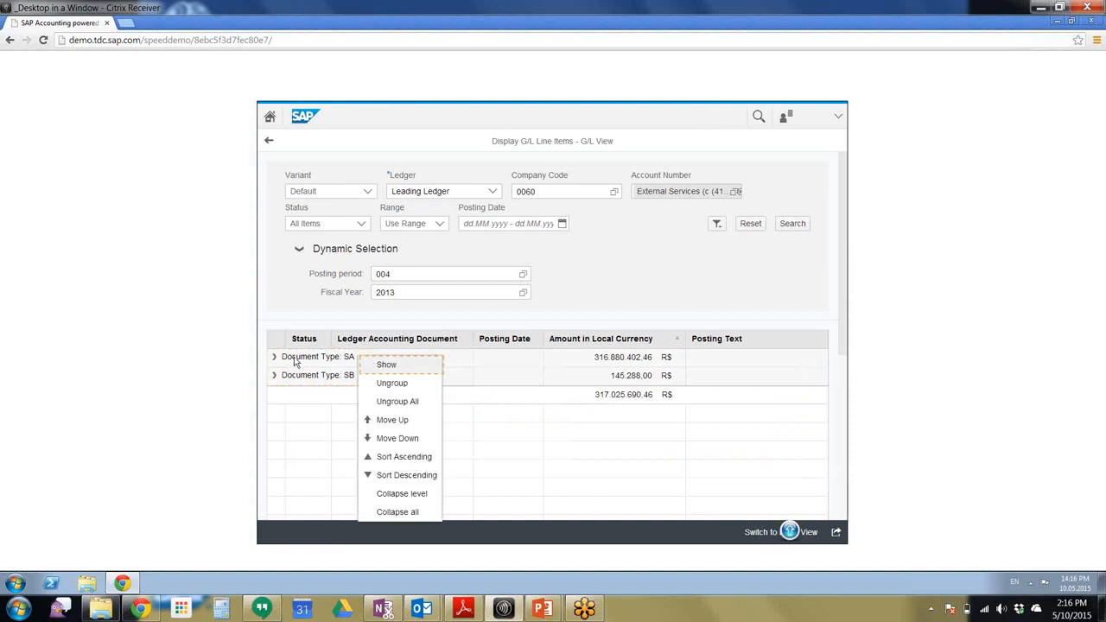
mouse_move(421, 372)
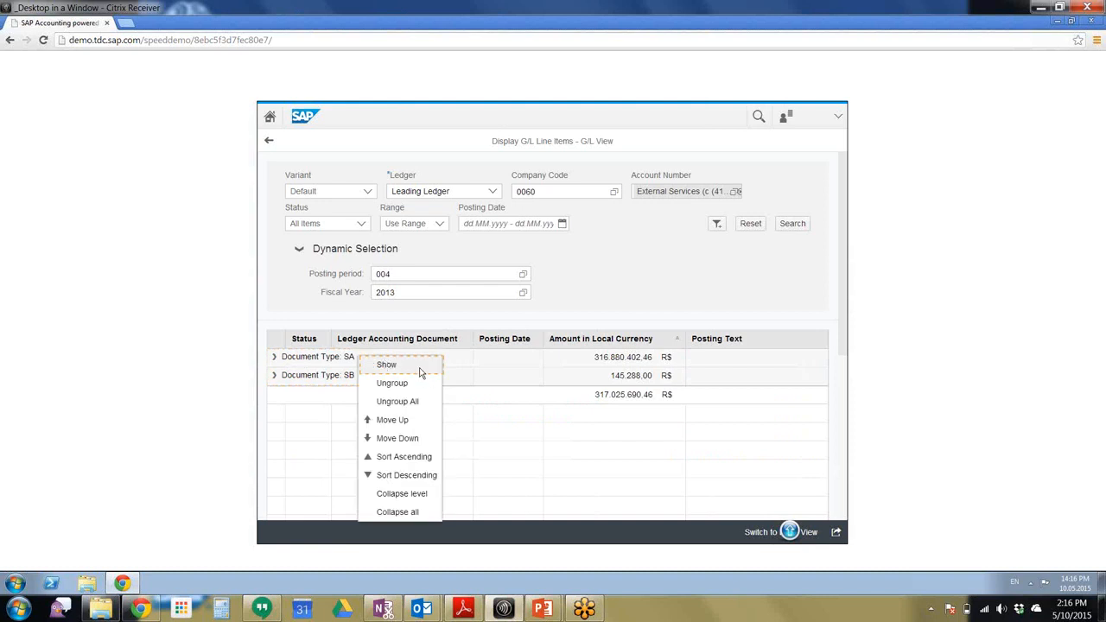
click(386, 364)
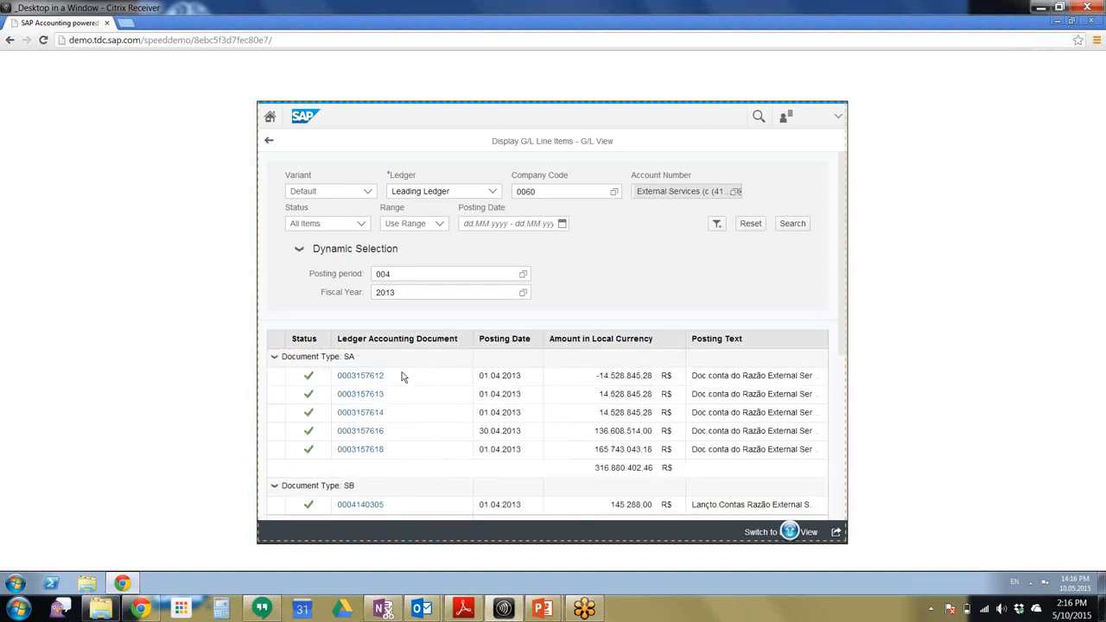
mouse_move(423, 449)
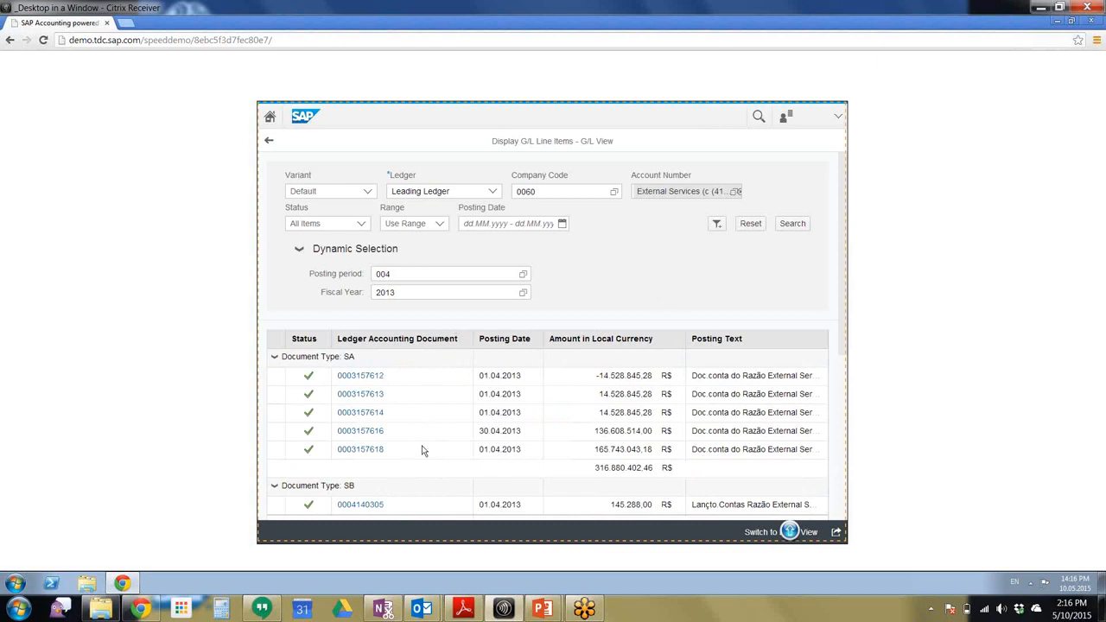
mouse_move(670, 287)
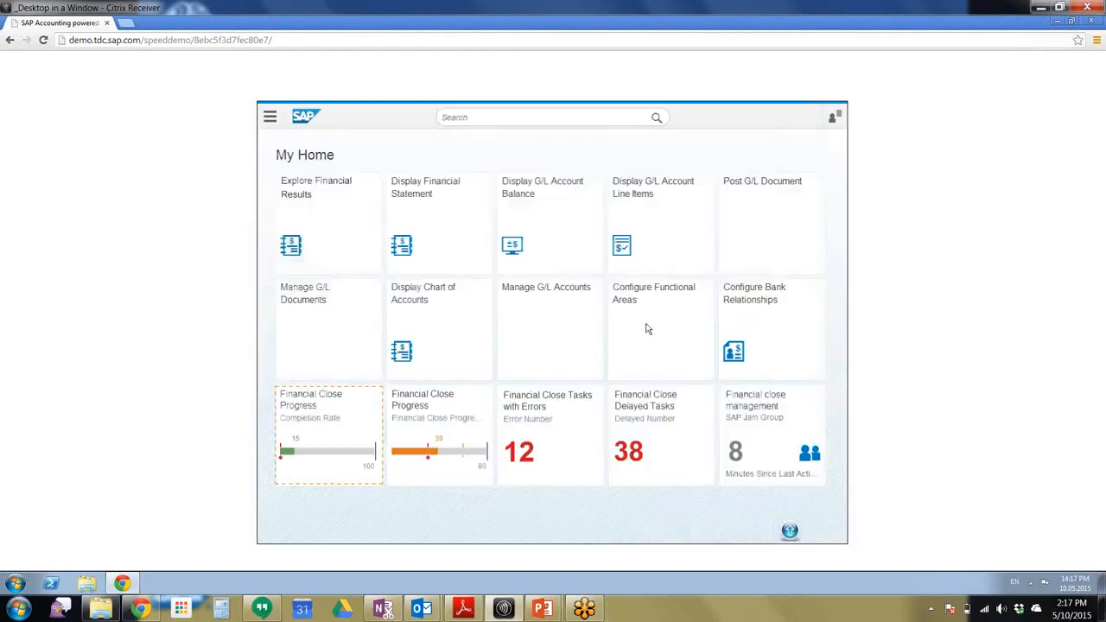
mouse_move(265, 458)
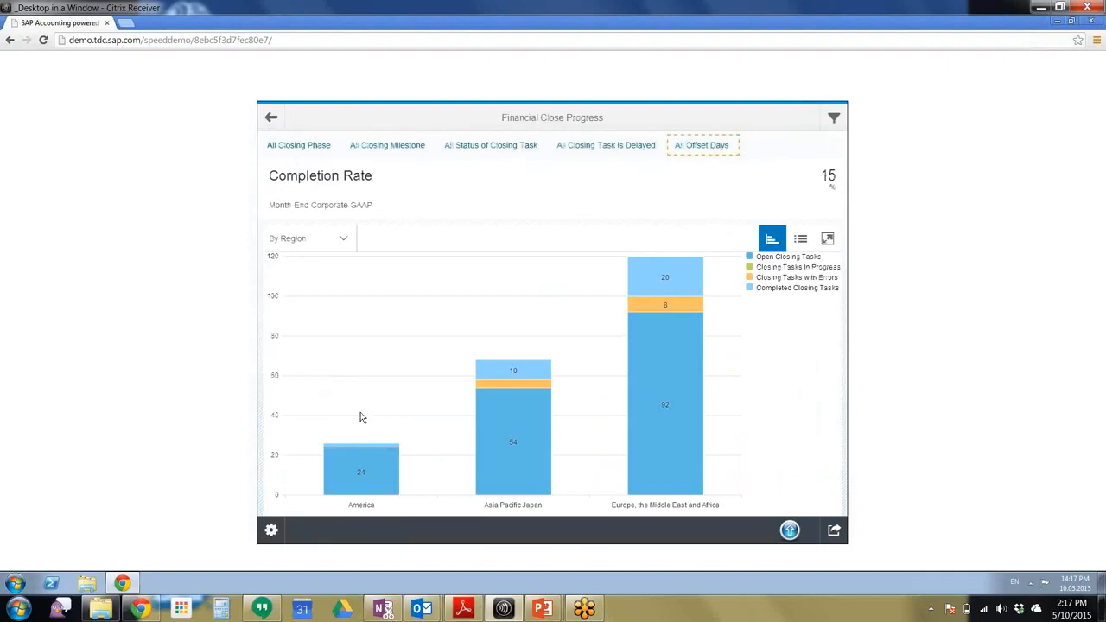
mouse_move(836, 191)
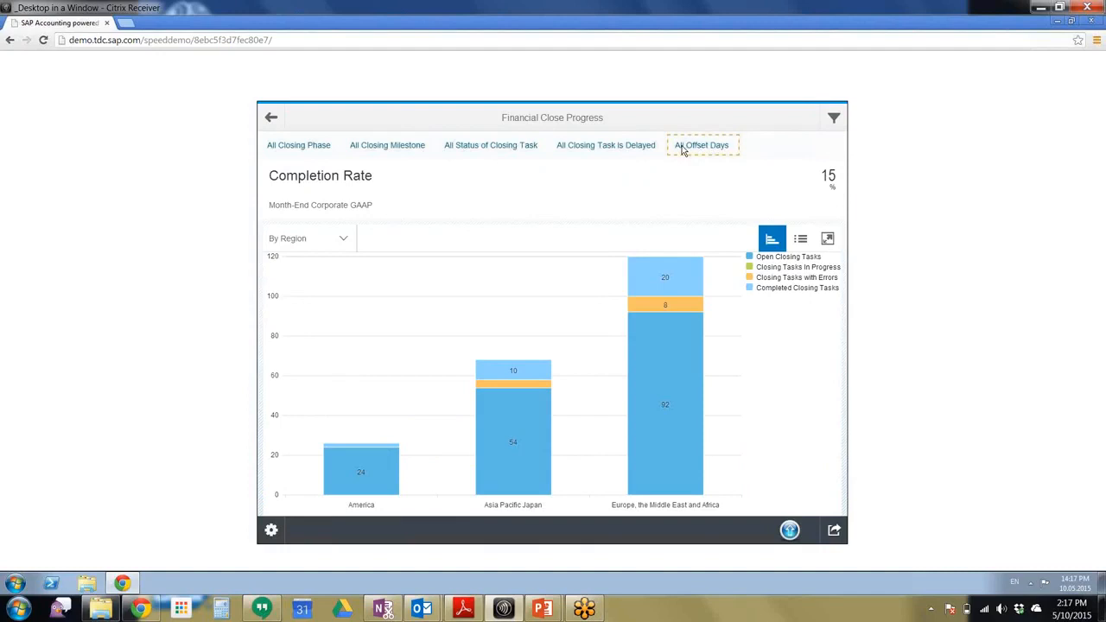
Filter the completion rate to 0 offset days and select the EMEA tasks.
click(702, 145)
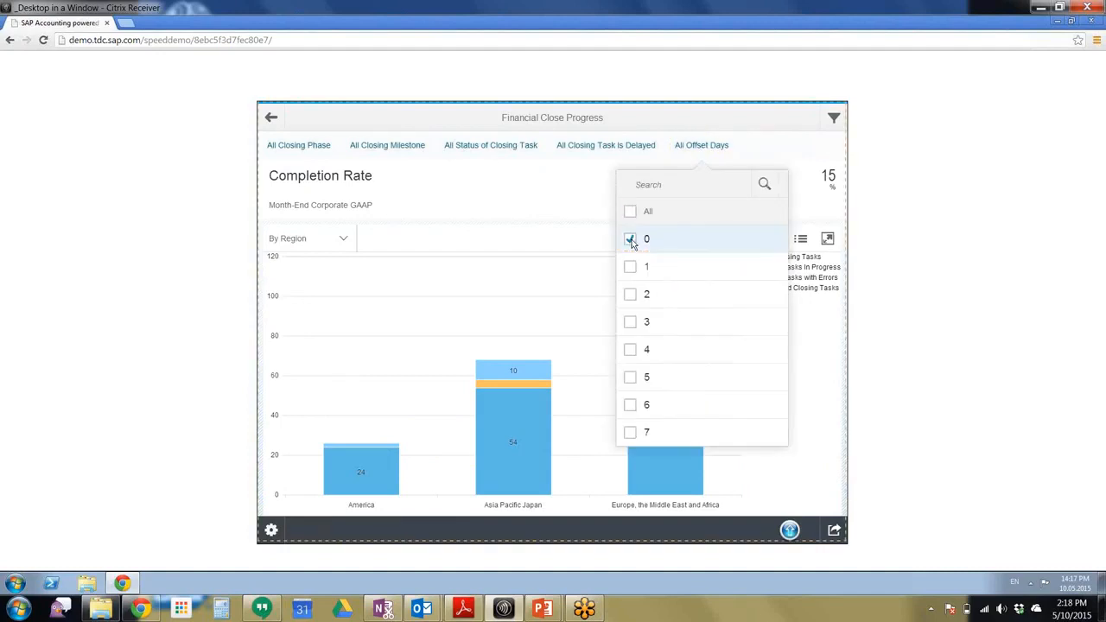
click(630, 240)
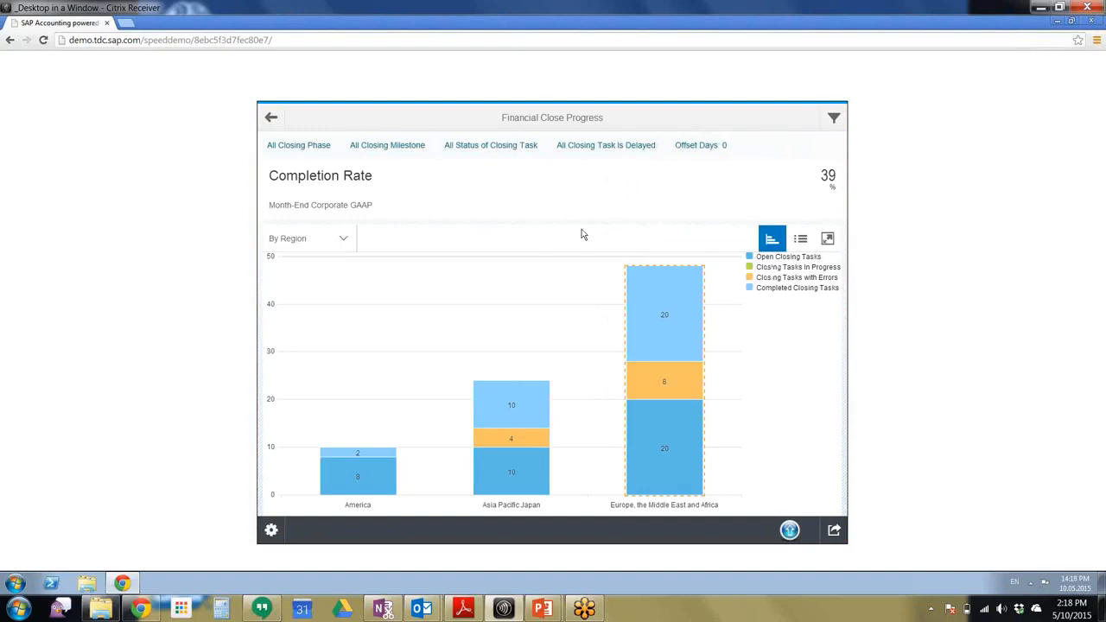
mouse_move(845, 190)
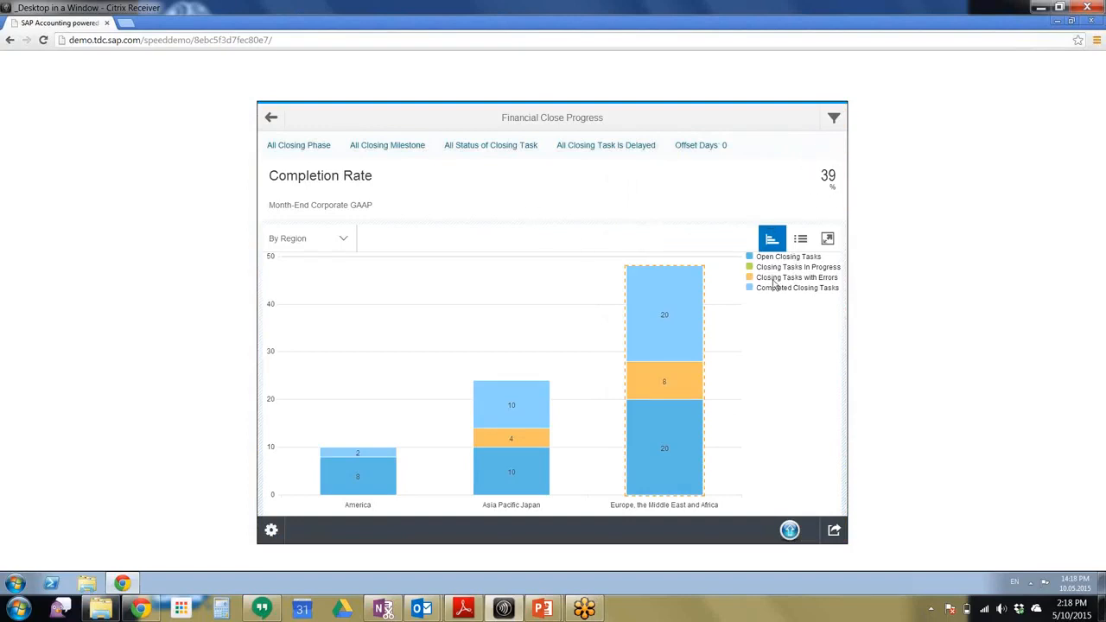
mouse_move(674, 322)
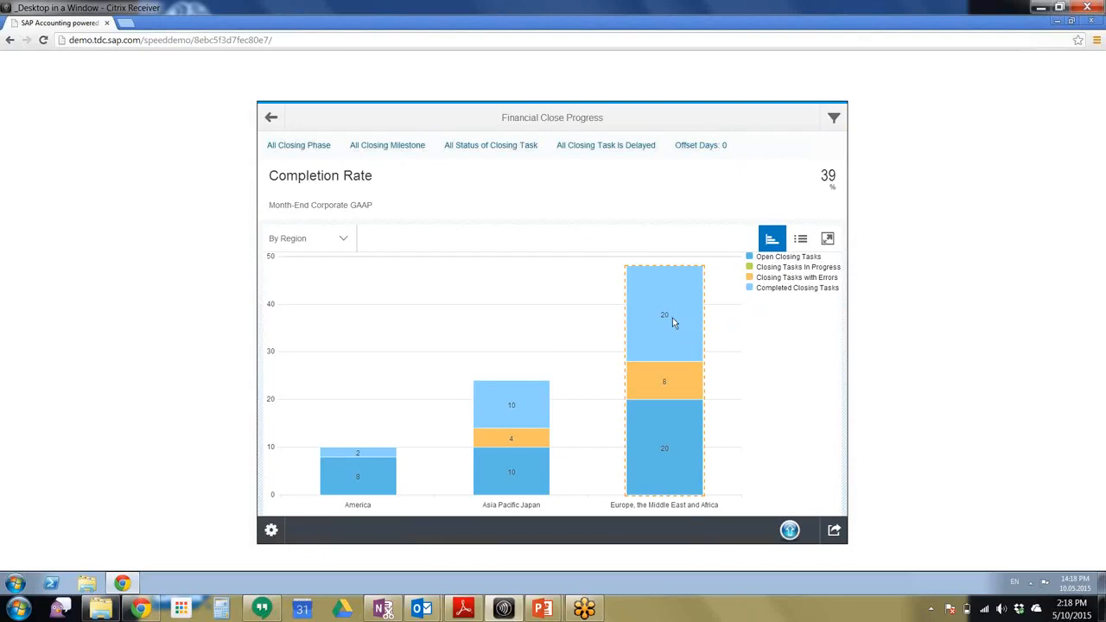
click(308, 237)
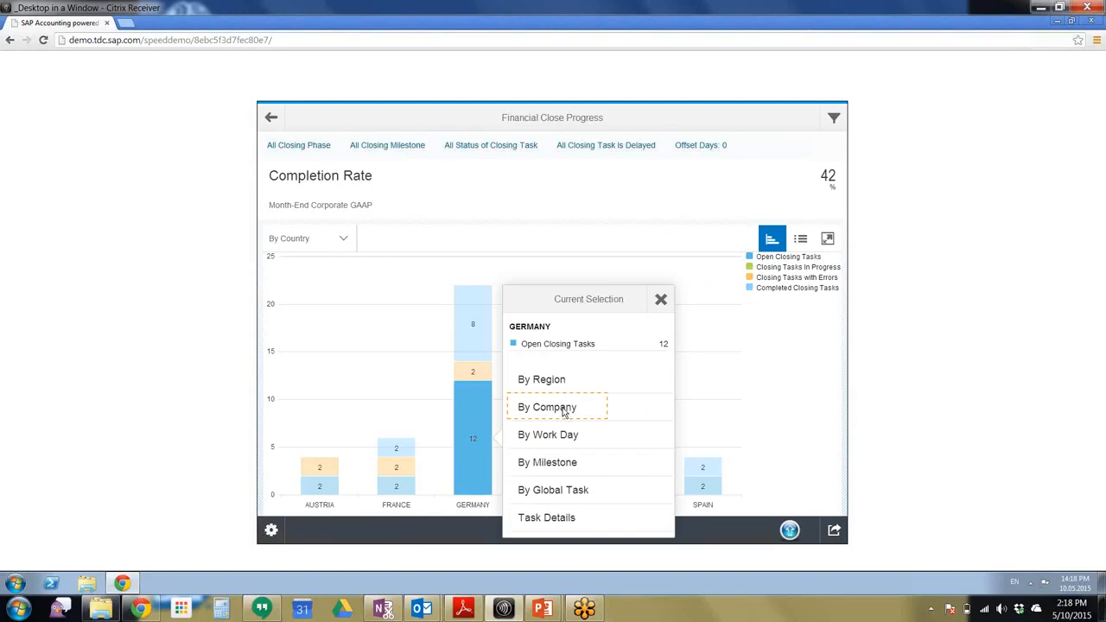
Break Germany's closing tasks down into company 1, company 2 and company 3.
click(547, 407)
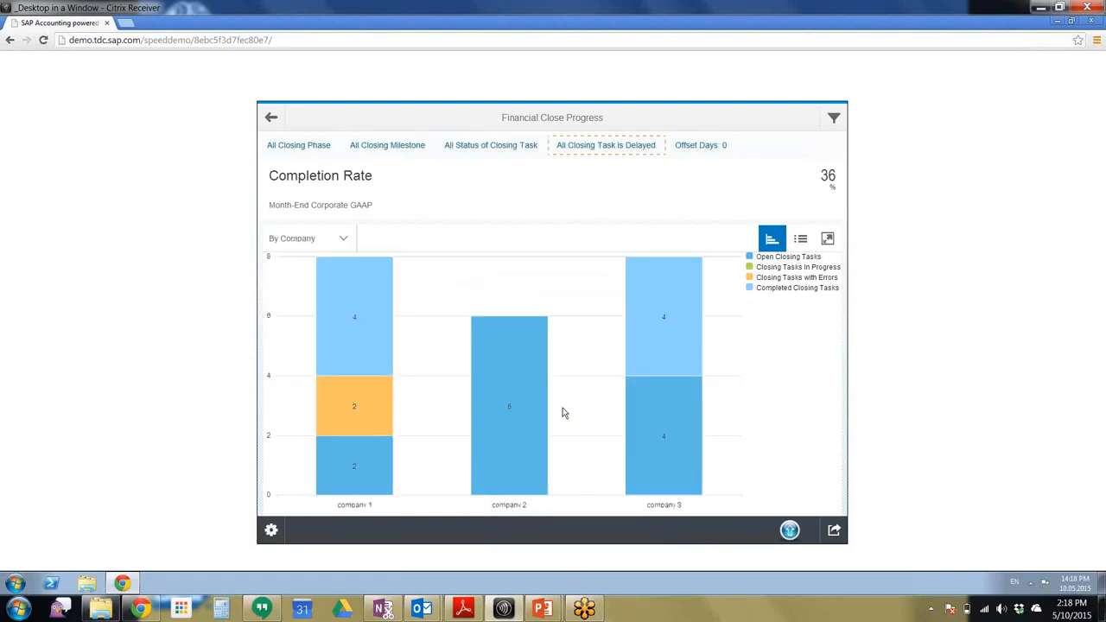
mouse_move(456, 458)
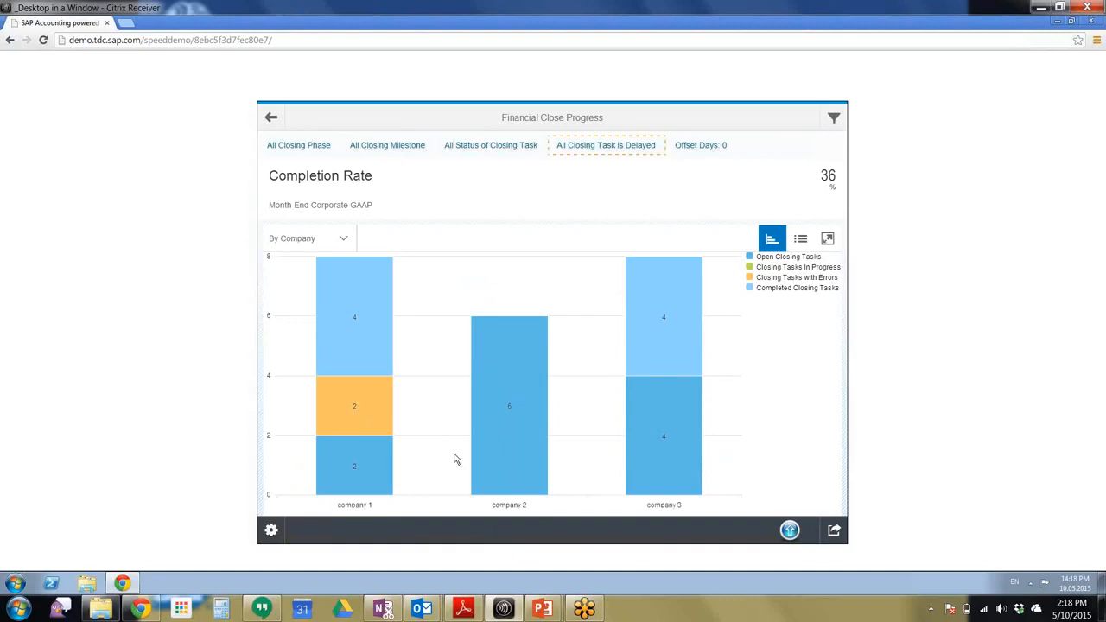
mouse_move(679, 410)
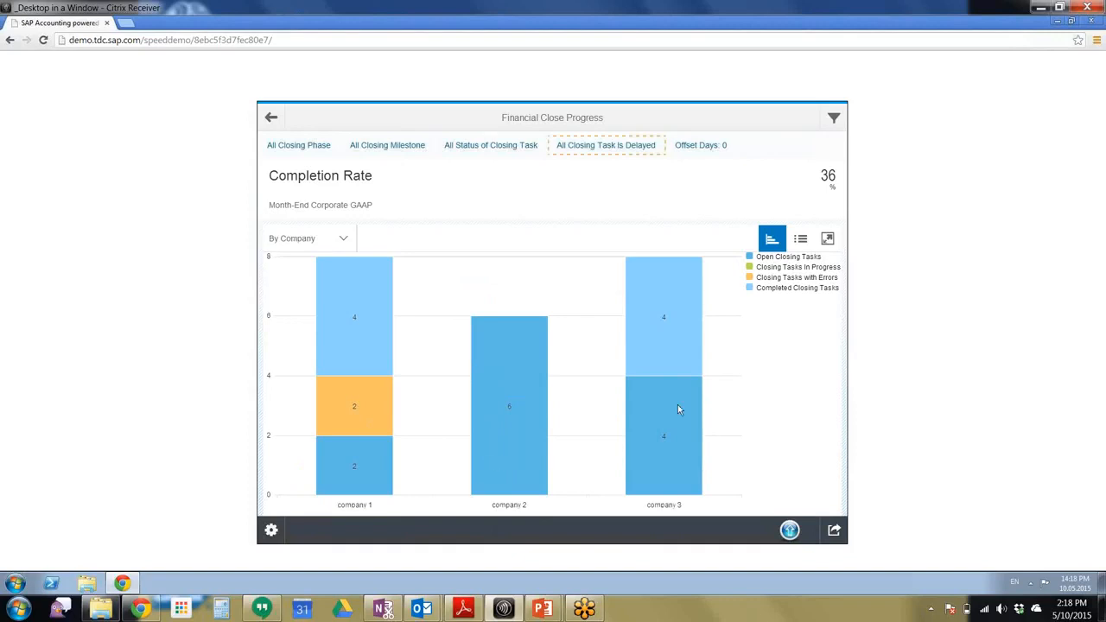
mouse_move(581, 140)
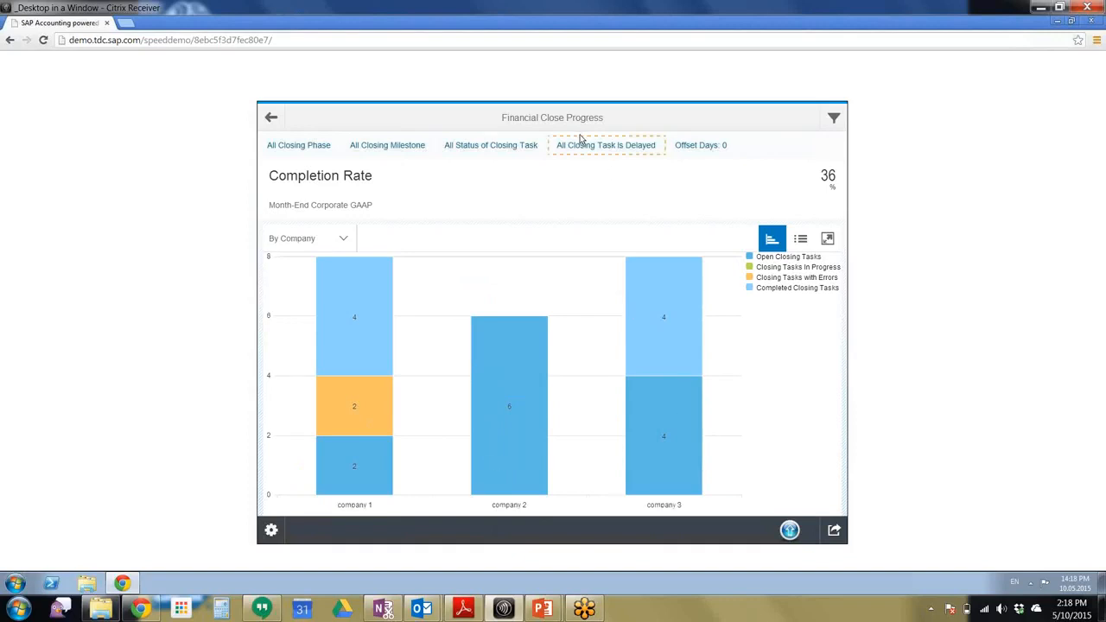
Set the Closing Task Is Delayed filter to Y only.
click(606, 144)
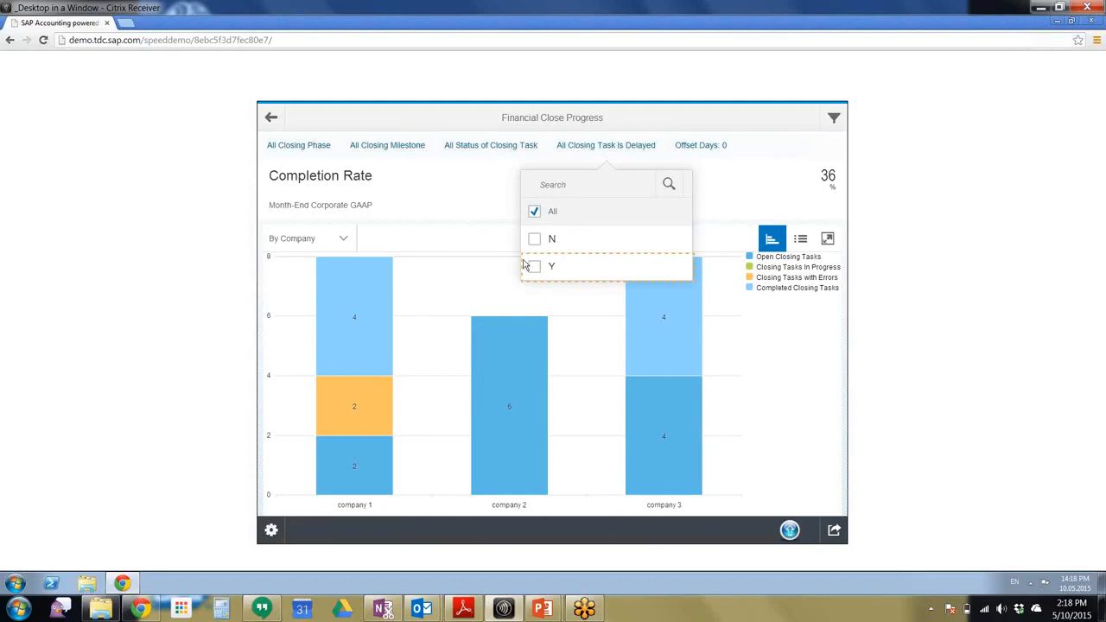
click(534, 266)
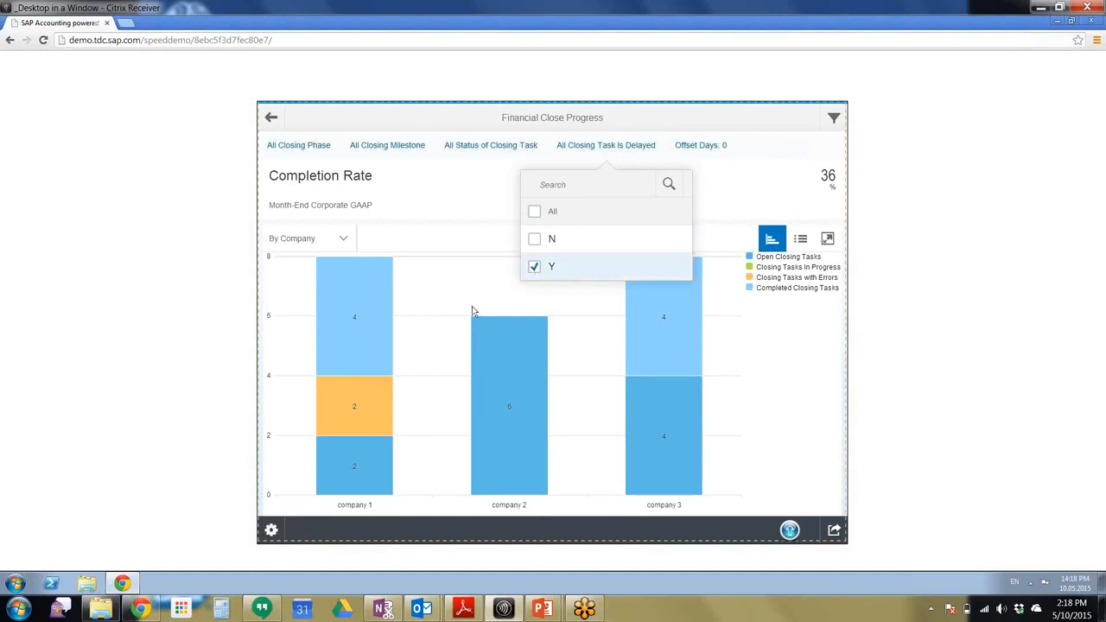
click(552, 266)
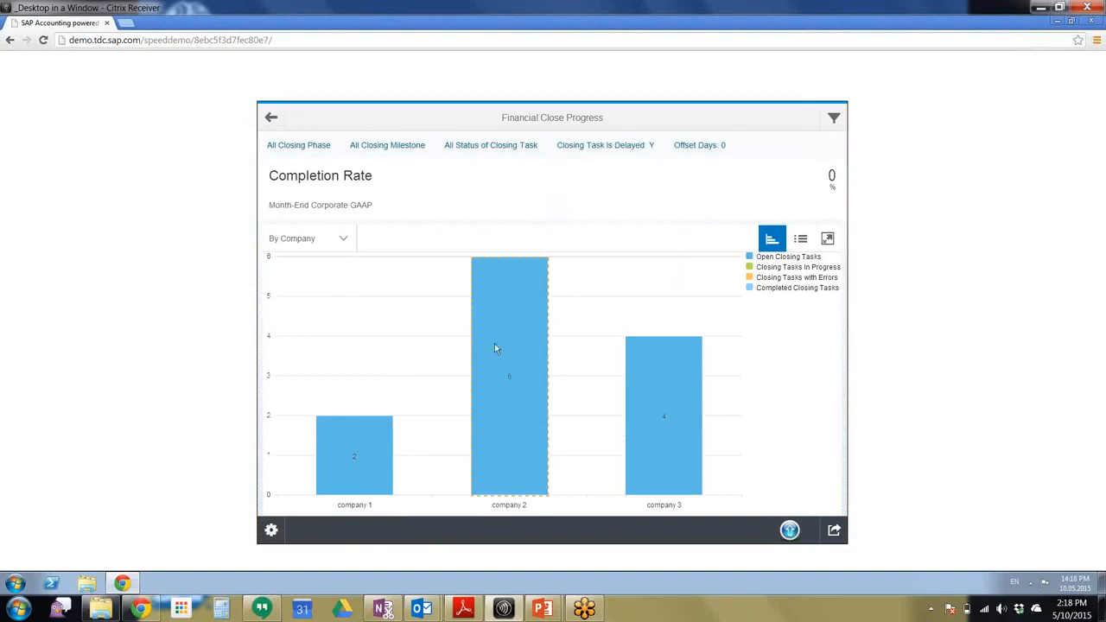
mouse_move(509, 392)
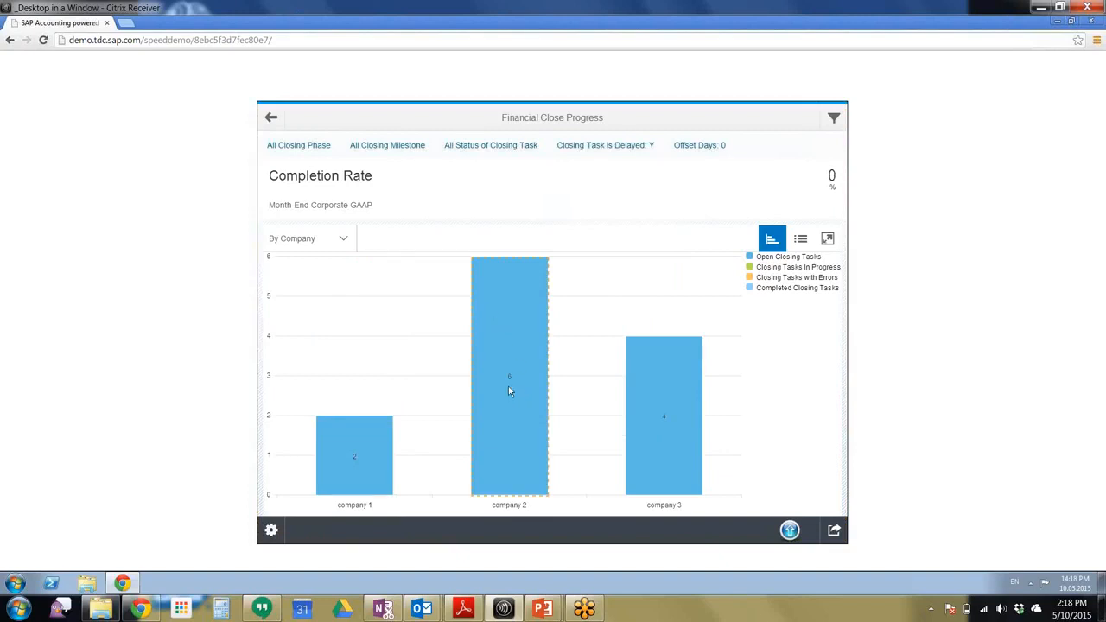
Open Task Details for company 2's delayed Revaluation and Reclassification tasks.
click(509, 376)
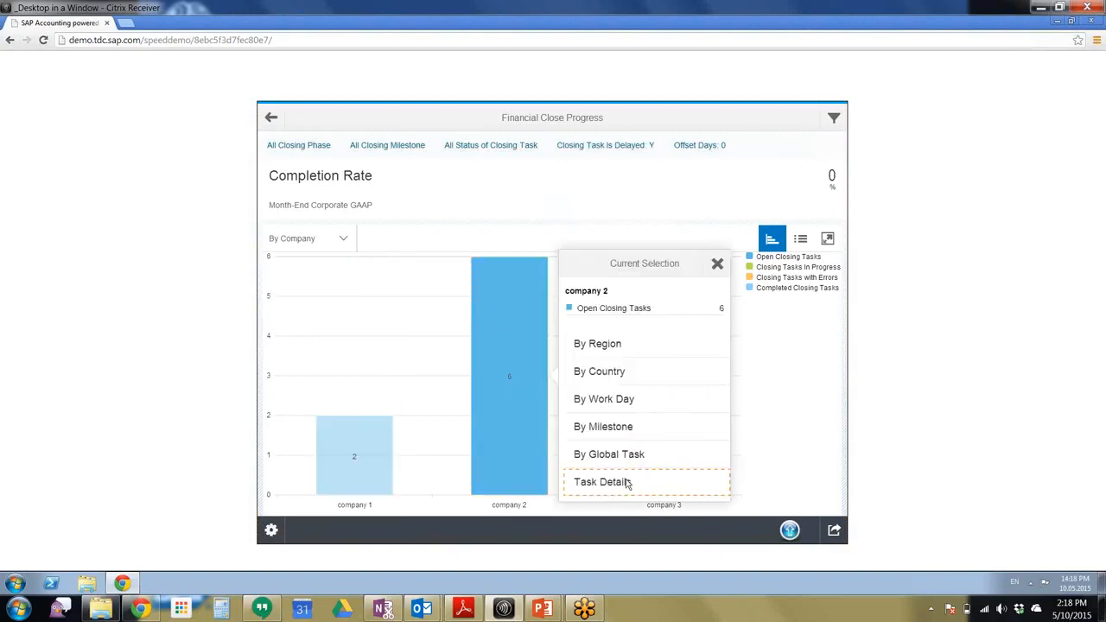
click(603, 482)
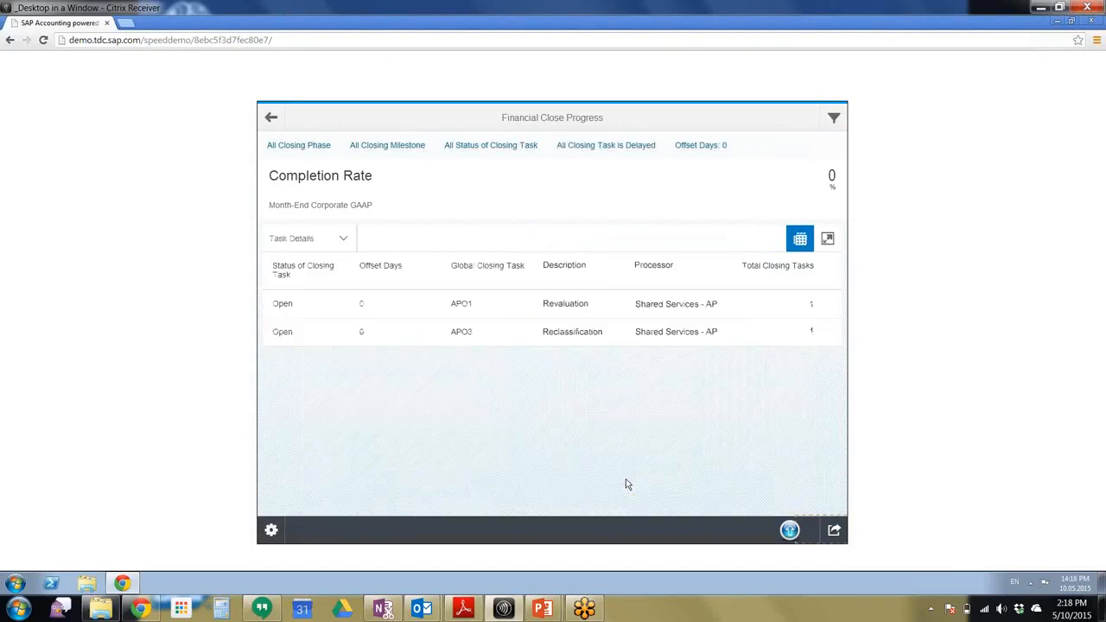
mouse_move(509, 397)
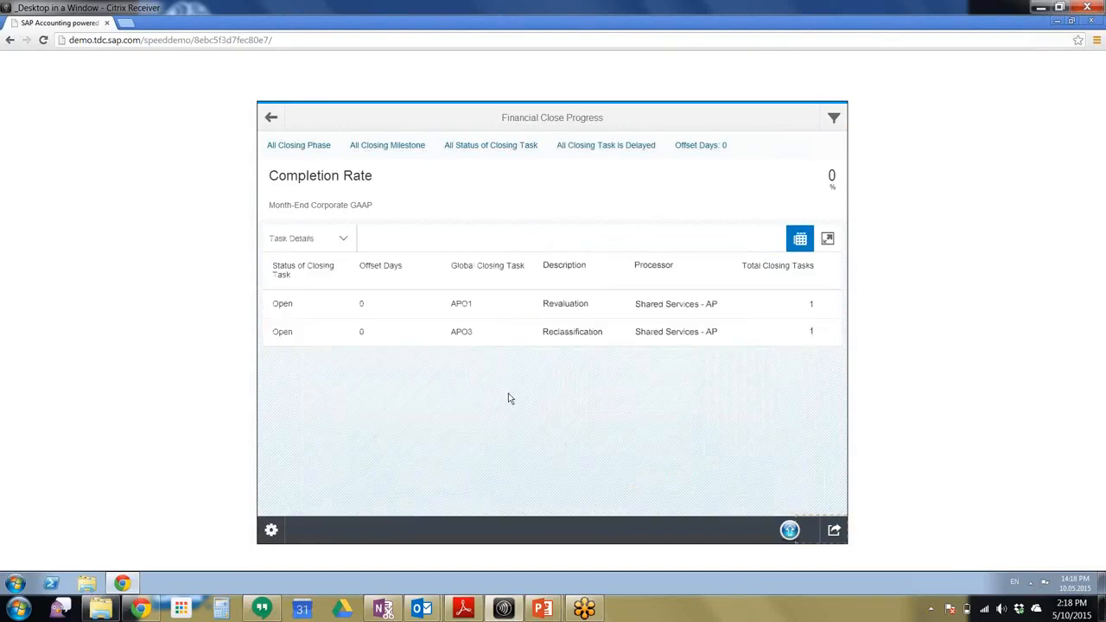
mouse_move(868, 531)
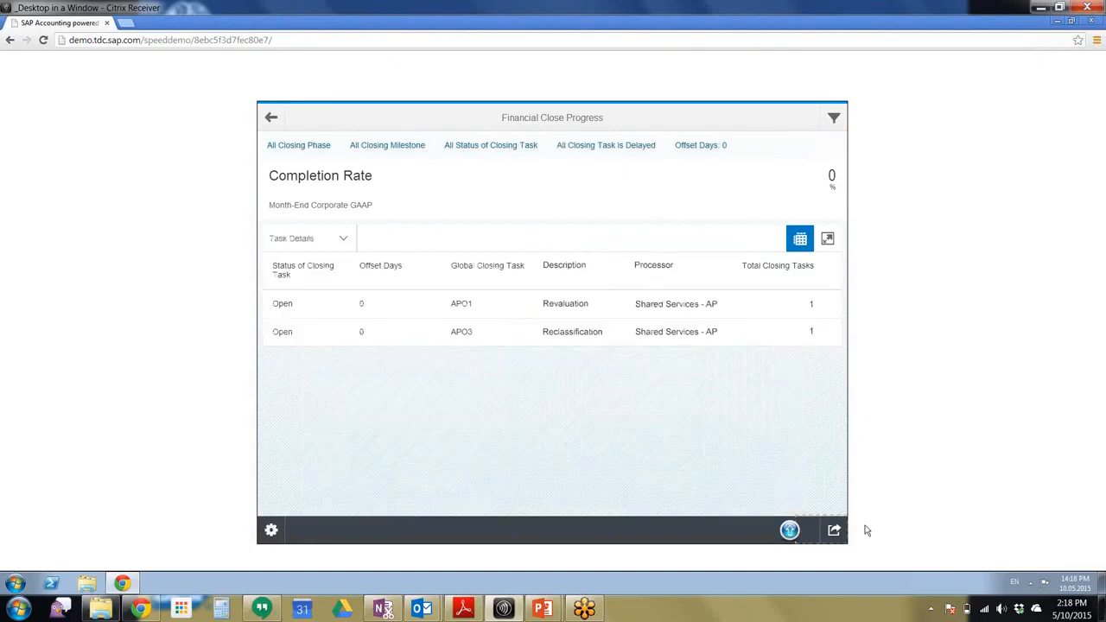
Share the completion rate task details on SAP Jam to Financial close management.
click(833, 530)
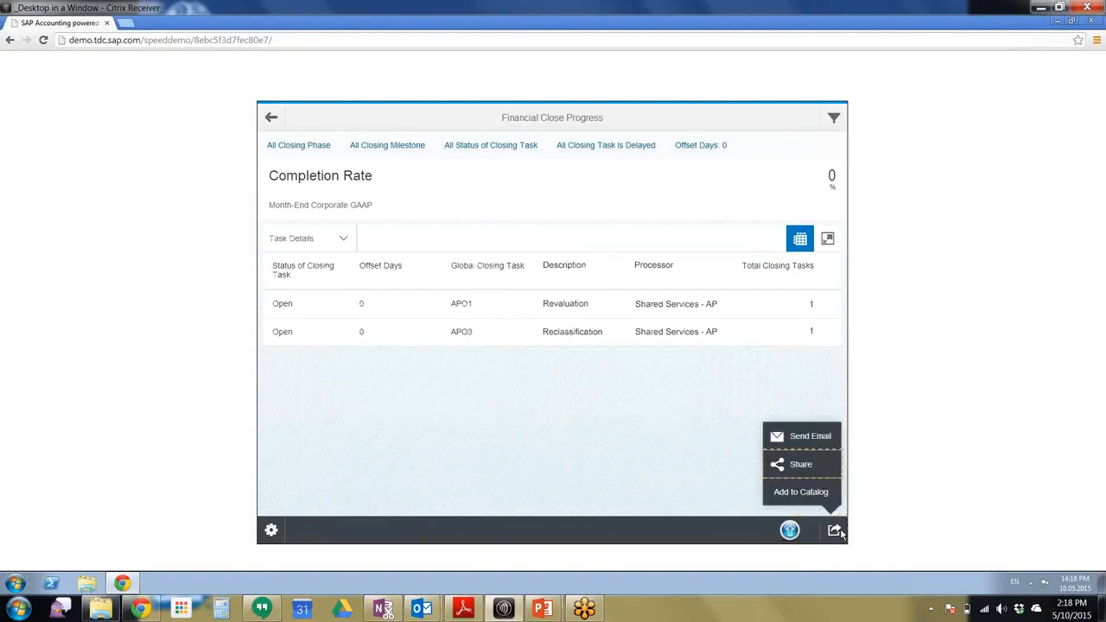
click(801, 464)
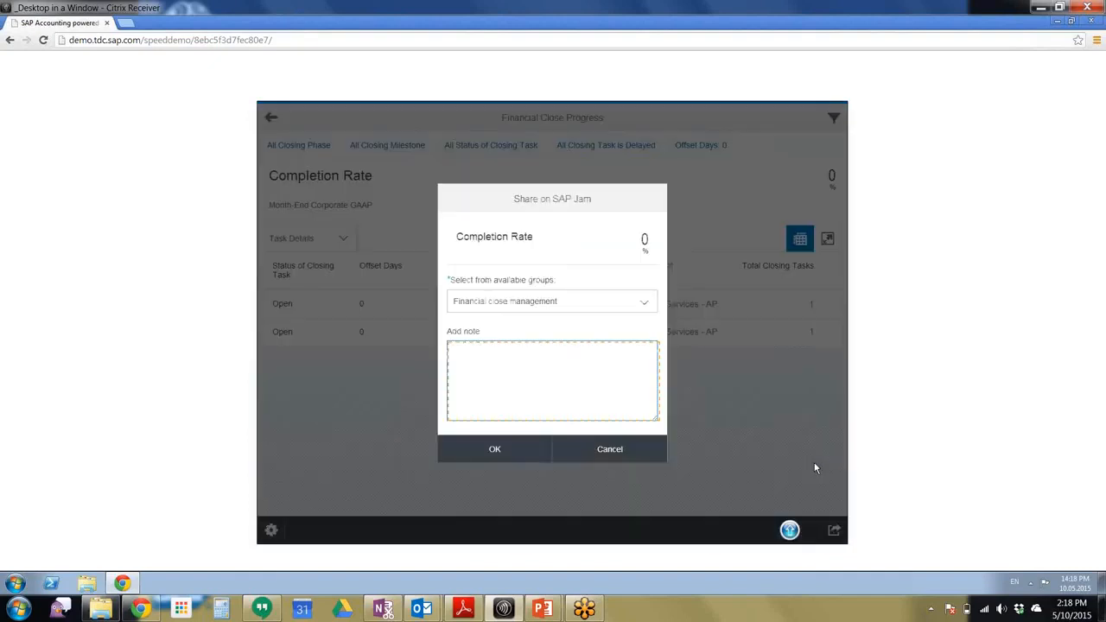
mouse_move(578, 206)
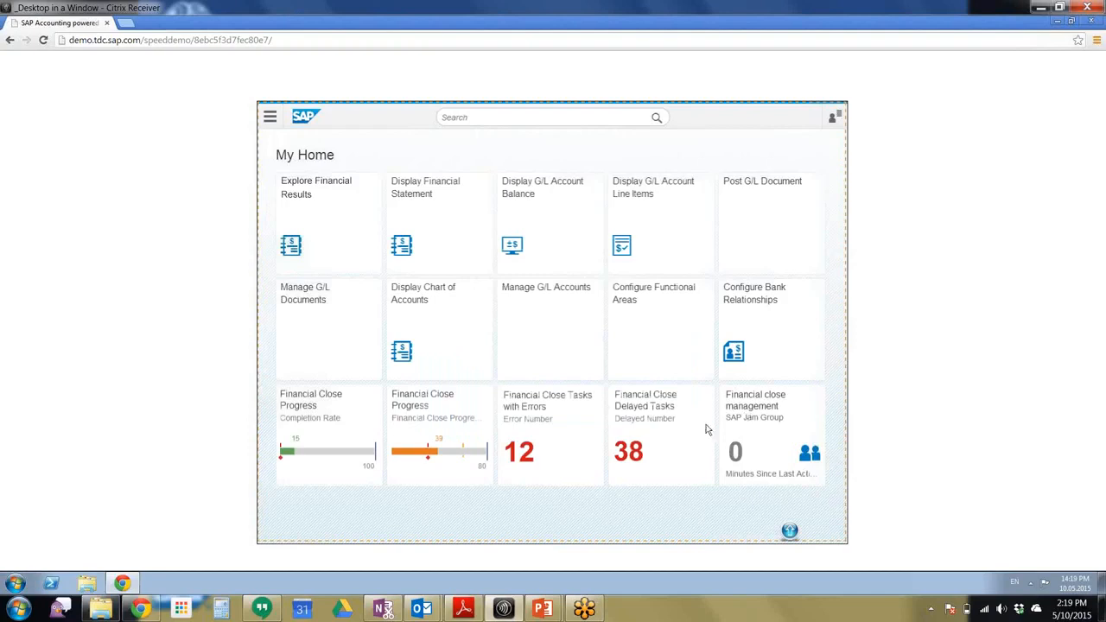
mouse_move(787, 490)
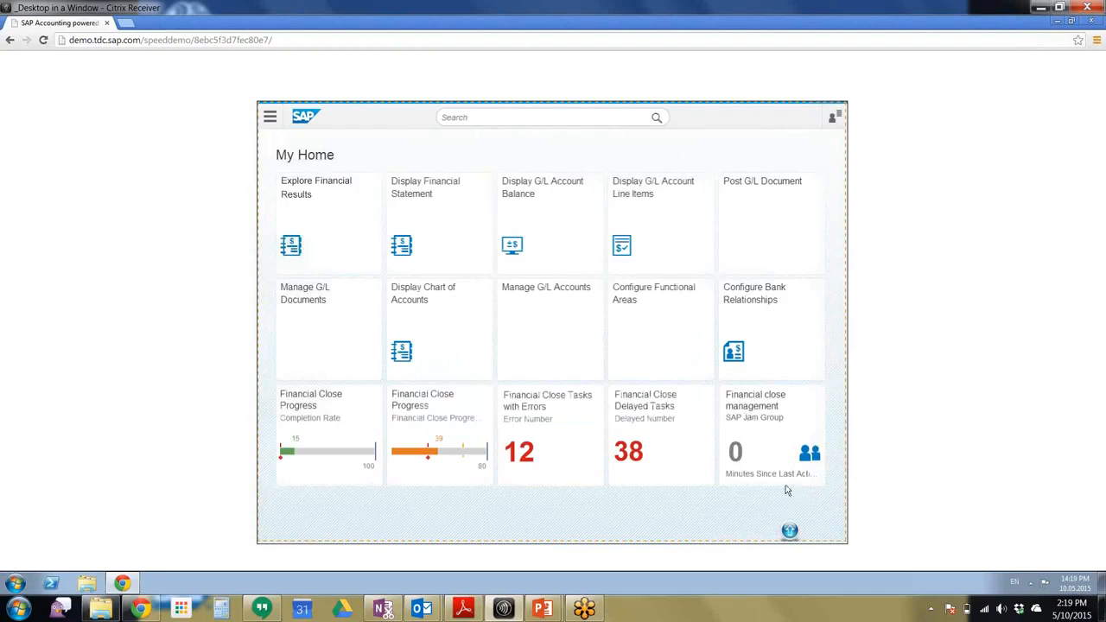
mouse_move(768, 420)
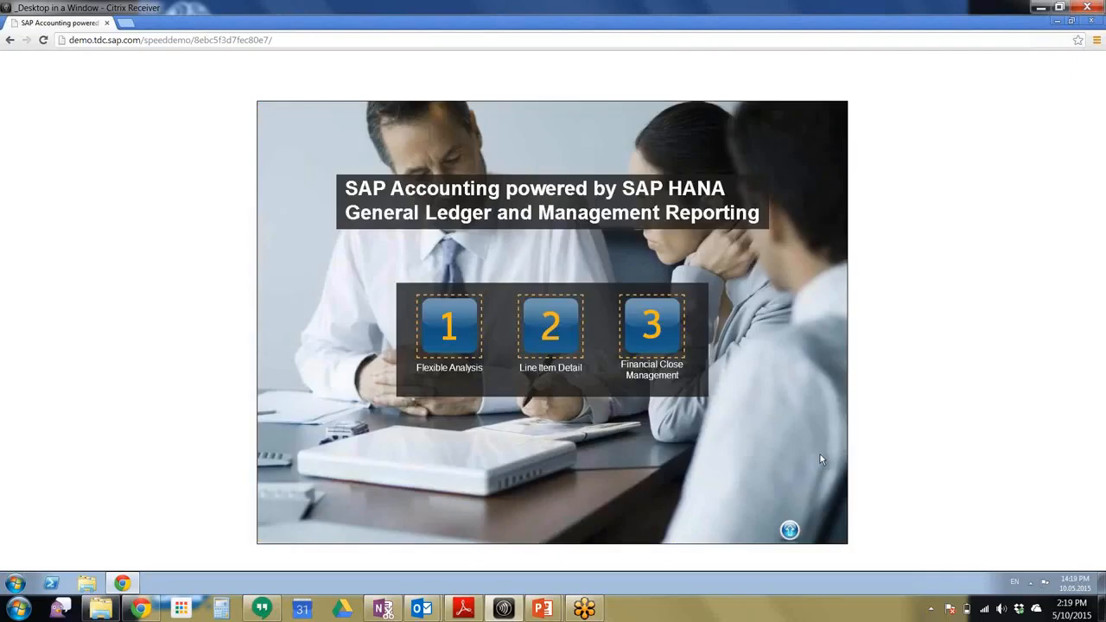
mouse_move(870, 423)
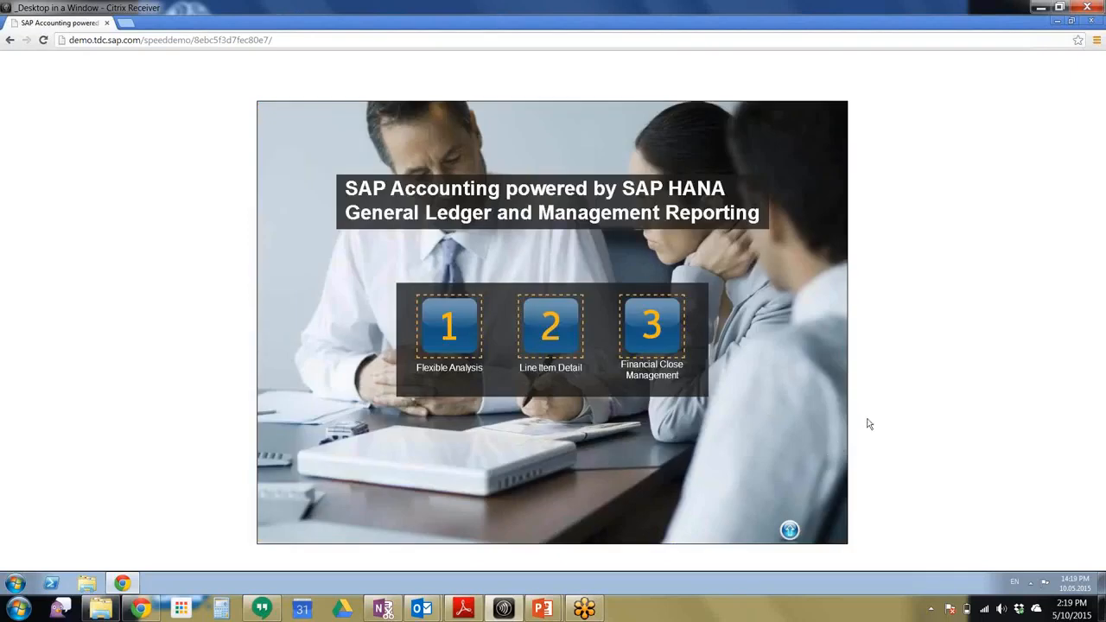
mouse_move(985, 309)
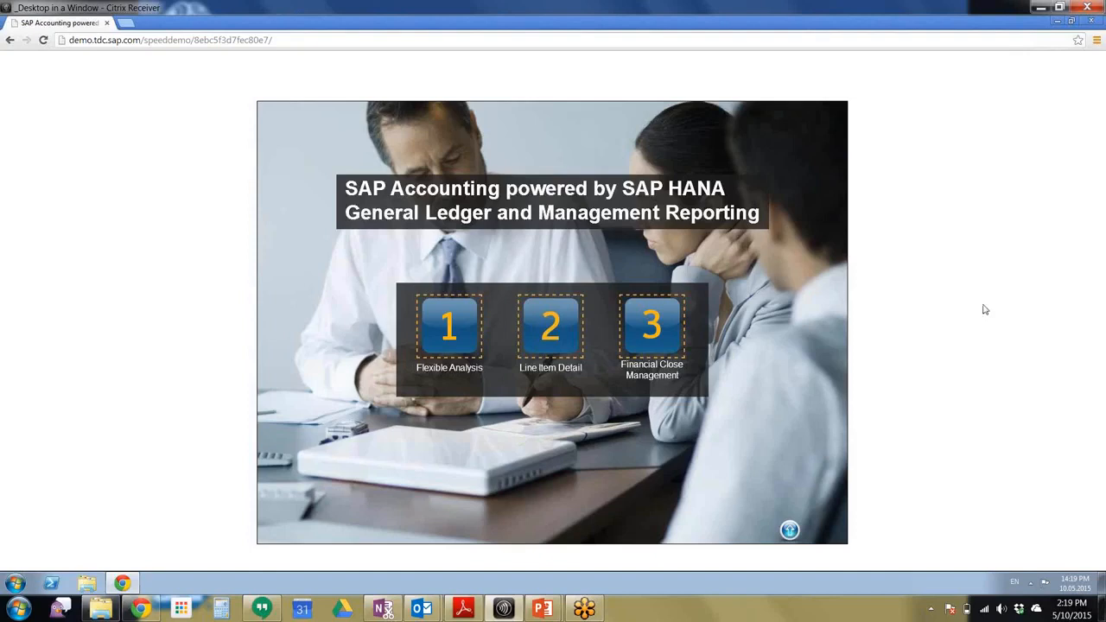
mouse_move(981, 305)
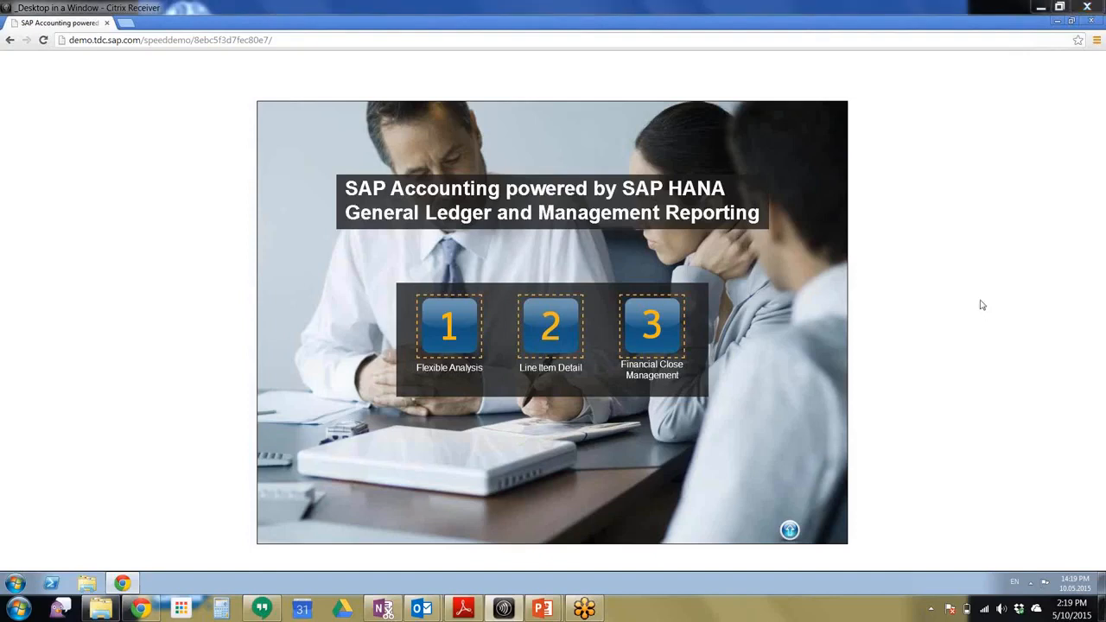